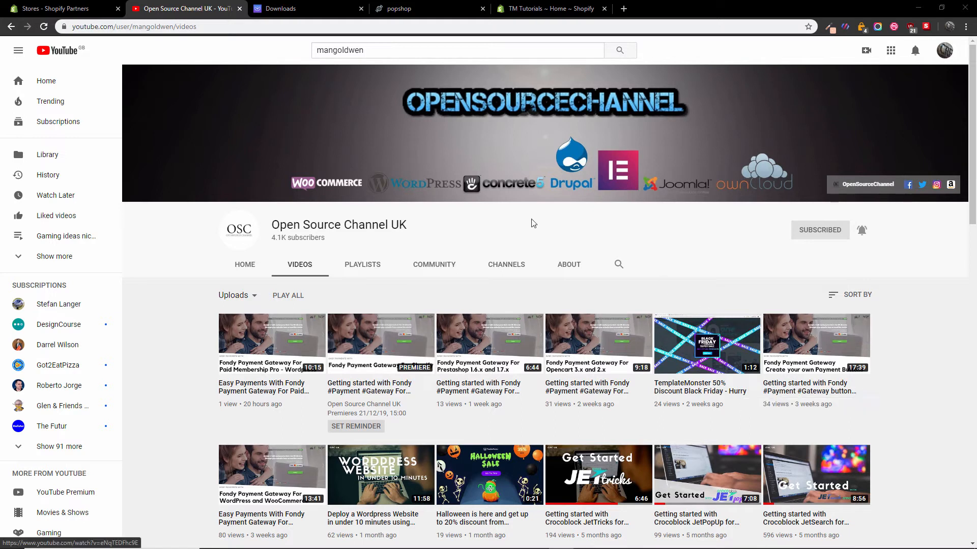
mouse_move(464, 181)
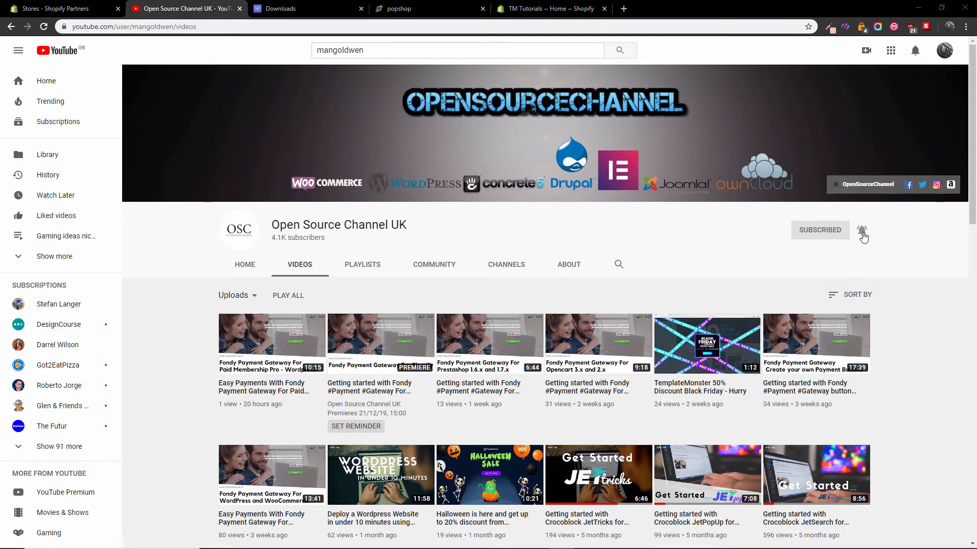
Browse the Popshop demo storefront down to the footer and back up to the POP SHOP banner
left_click(861, 230)
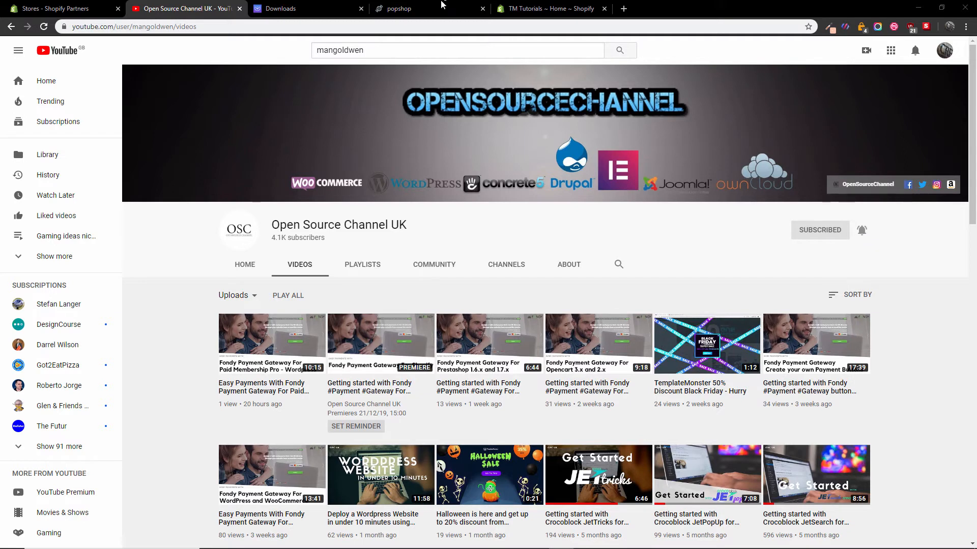
left_click(398, 8)
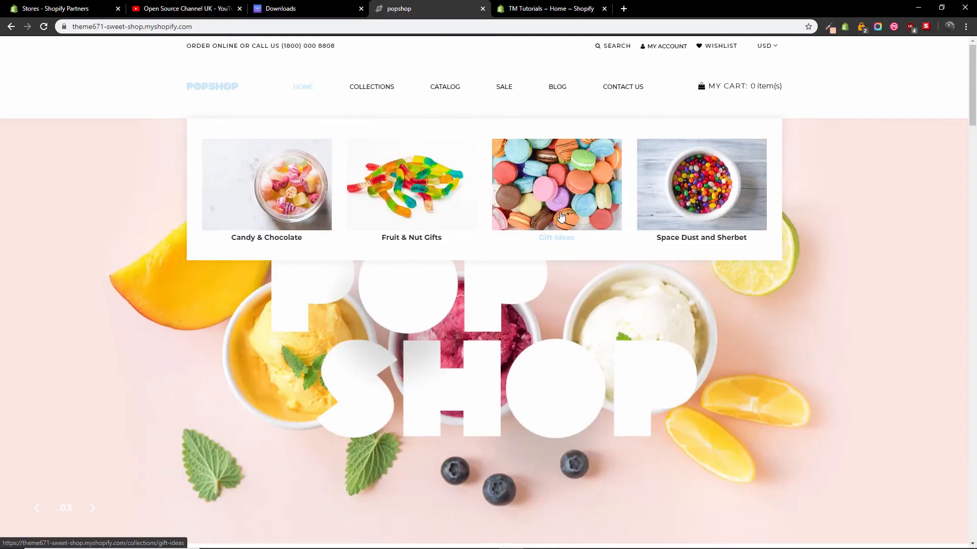
mouse_move(956, 149)
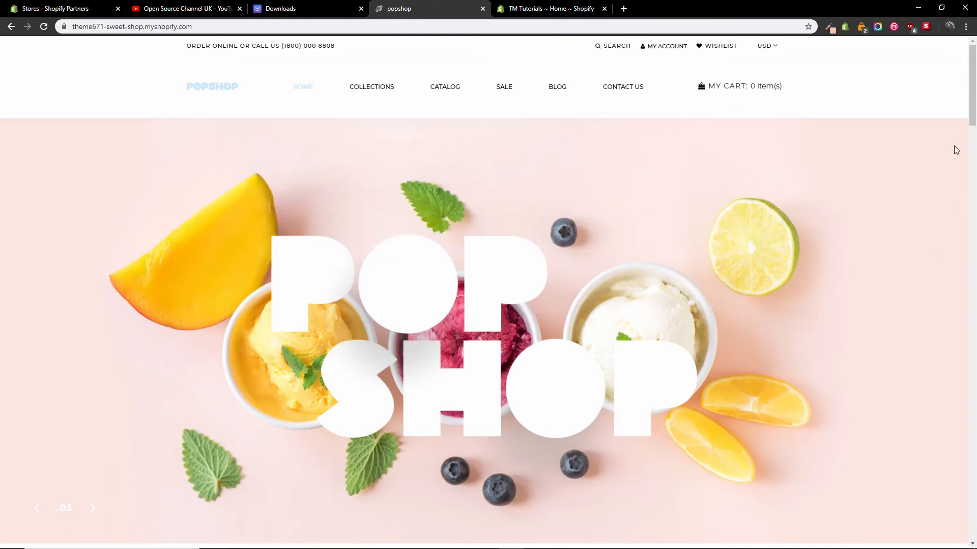
scroll("down", 3)
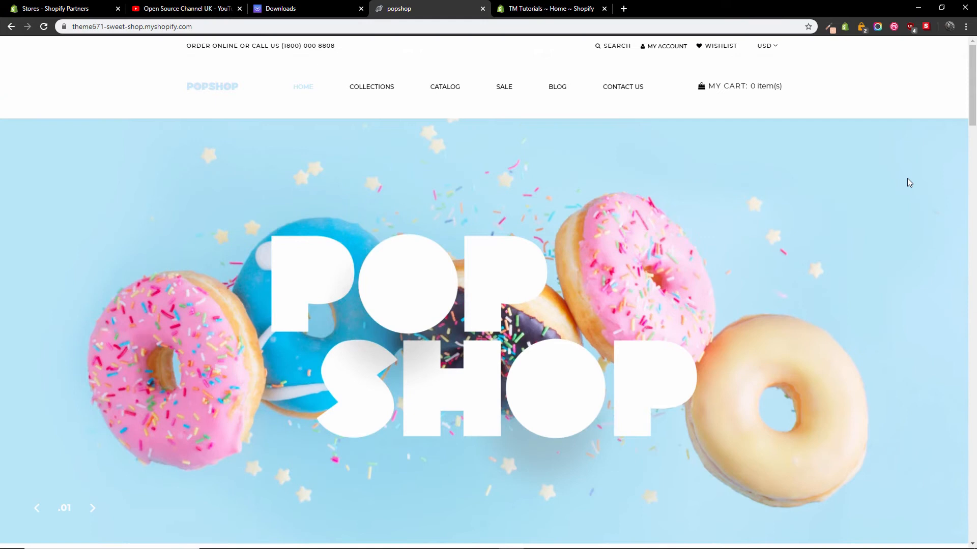
mouse_move(823, 192)
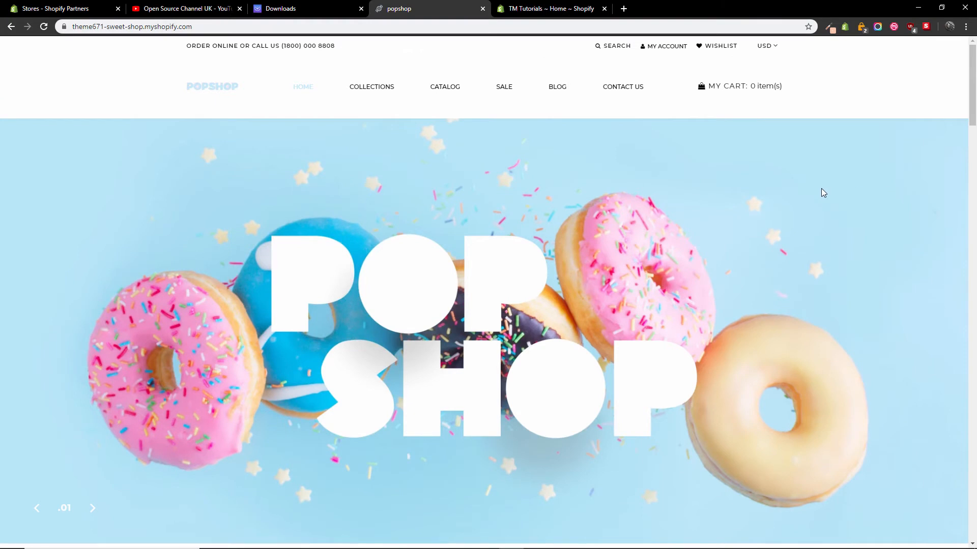
scroll("down", 3)
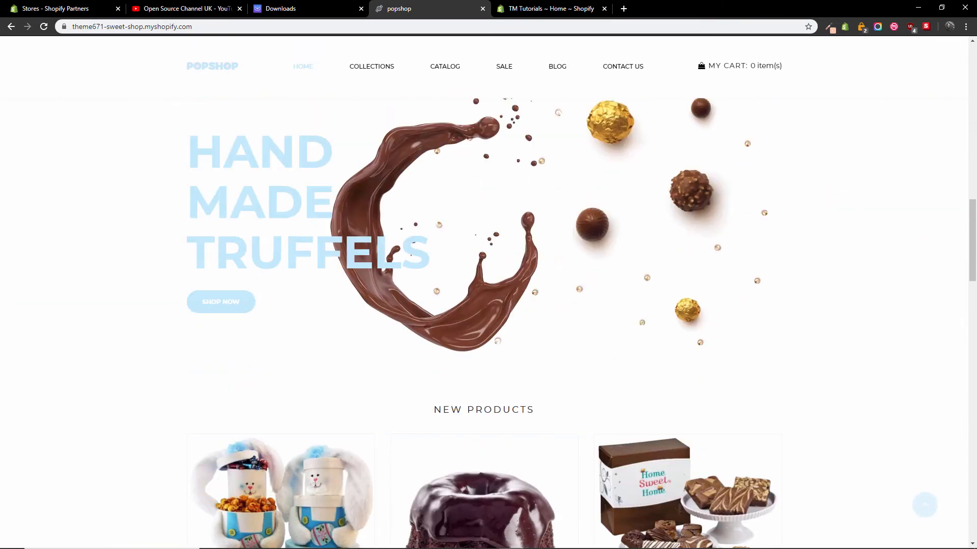
scroll("down", 3)
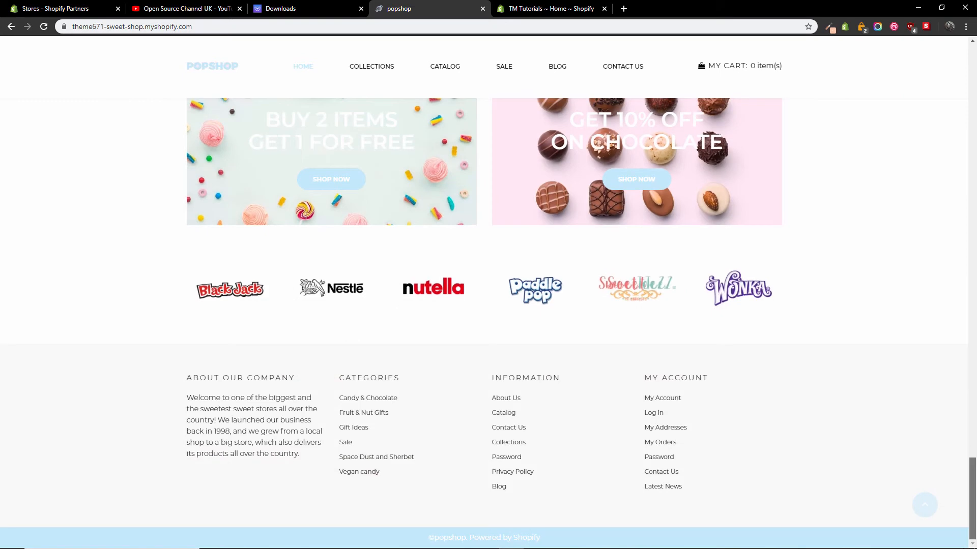
scroll("up", 3)
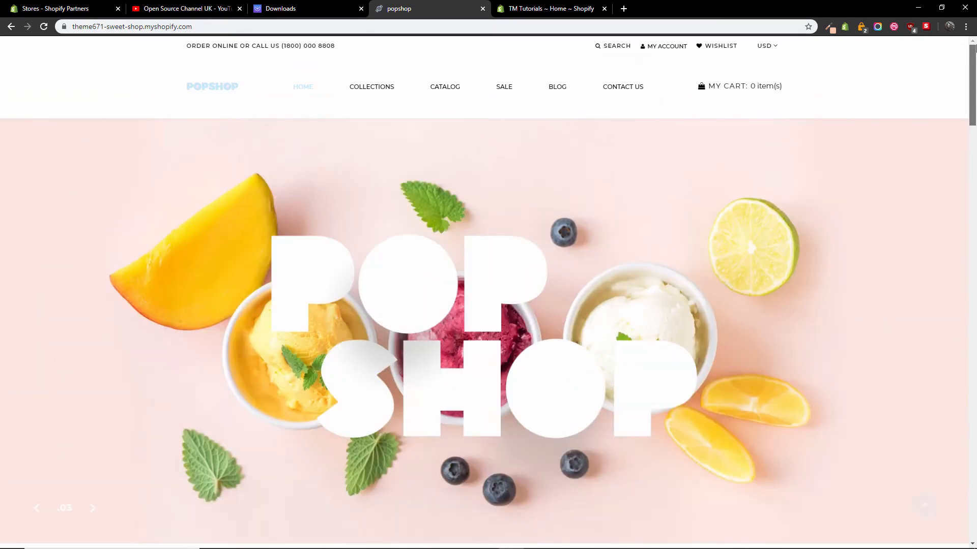
Show the approved Popshop - Sweet Shop Clean Shopify Theme order on the TemplateMonster Downloads page
left_click(306, 8)
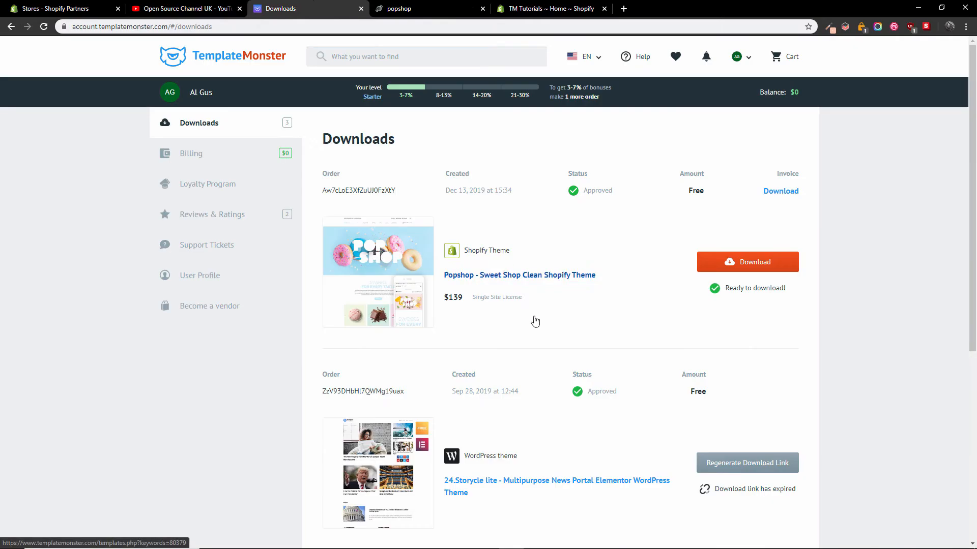
mouse_move(216, 191)
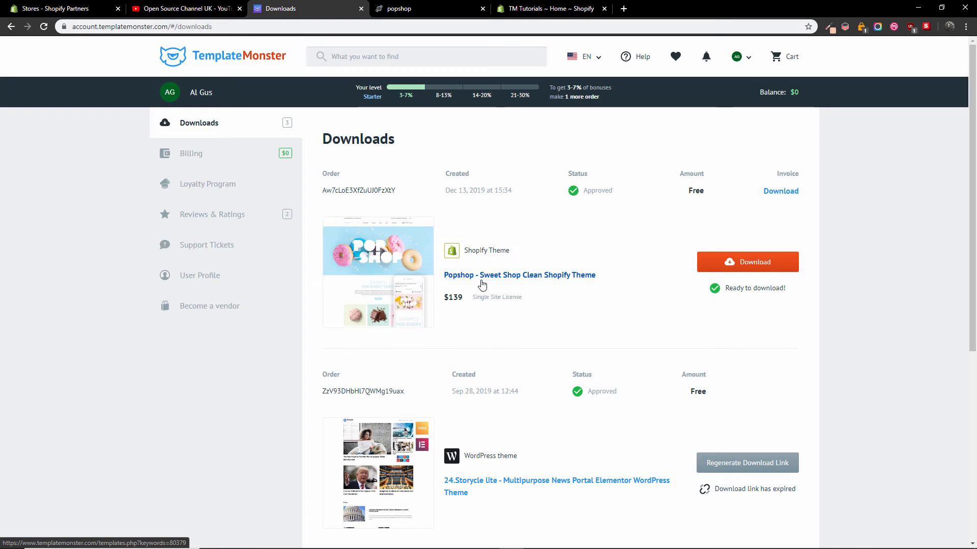
mouse_move(696, 260)
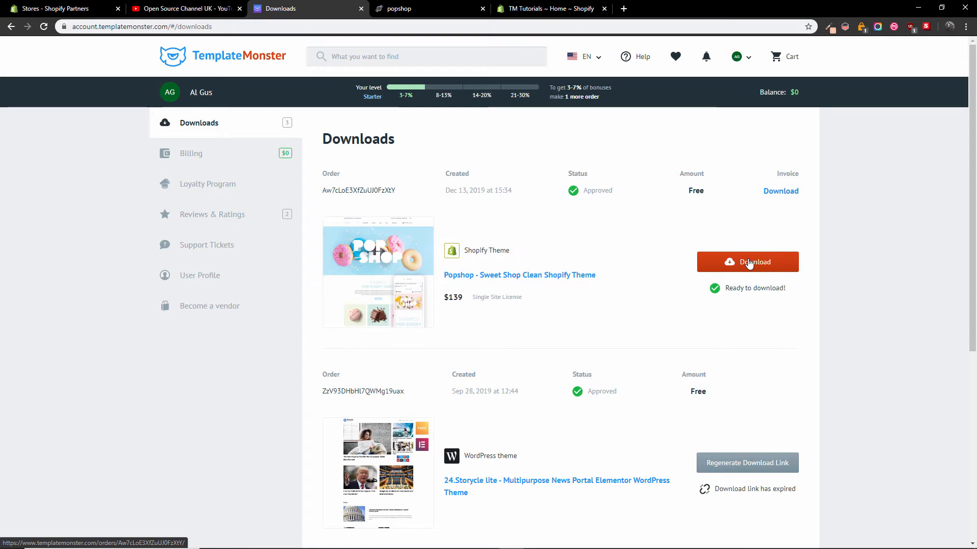
scroll("down", 3)
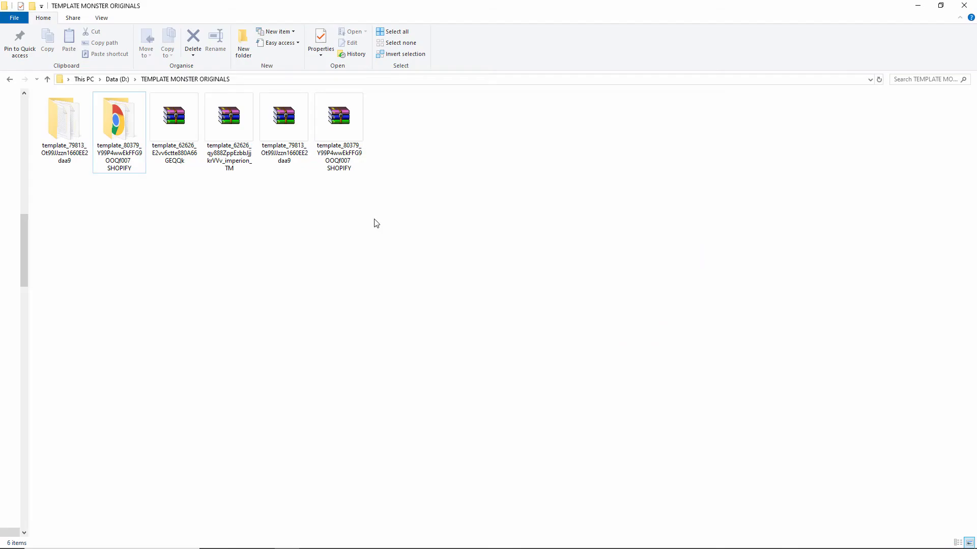
Extract the SHOPIFY template archive, revealing the theme671 zip and other contents
left_click(338, 118)
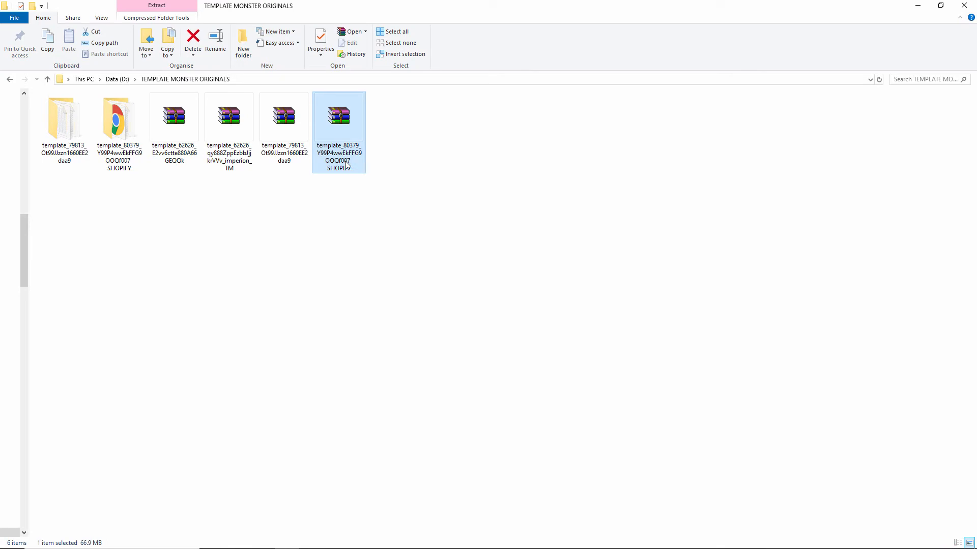
right_click(338, 124)
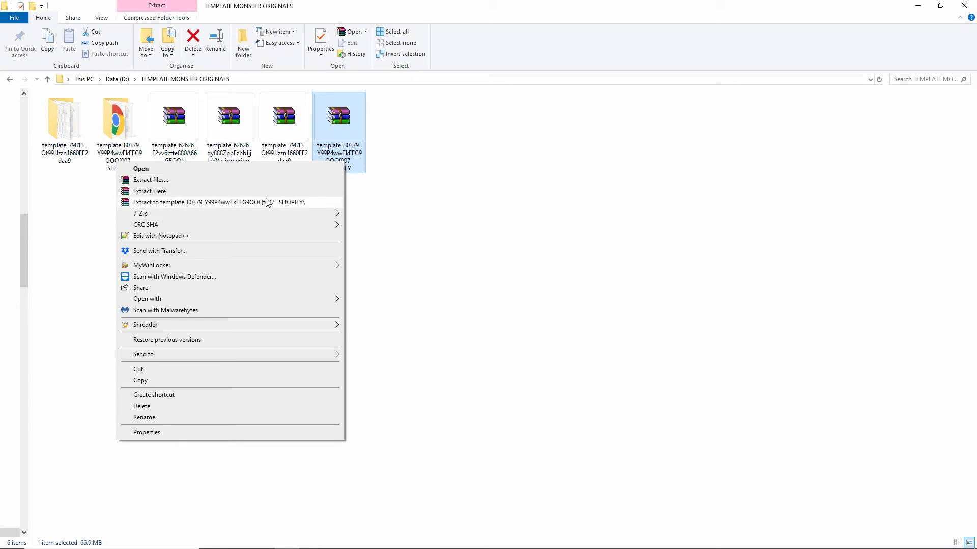
mouse_move(227, 187)
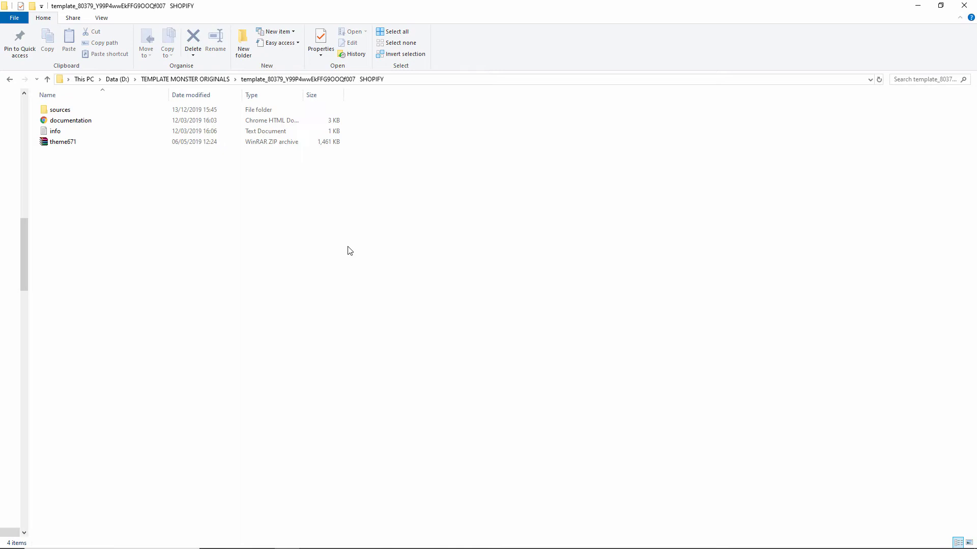
left_click(63, 142)
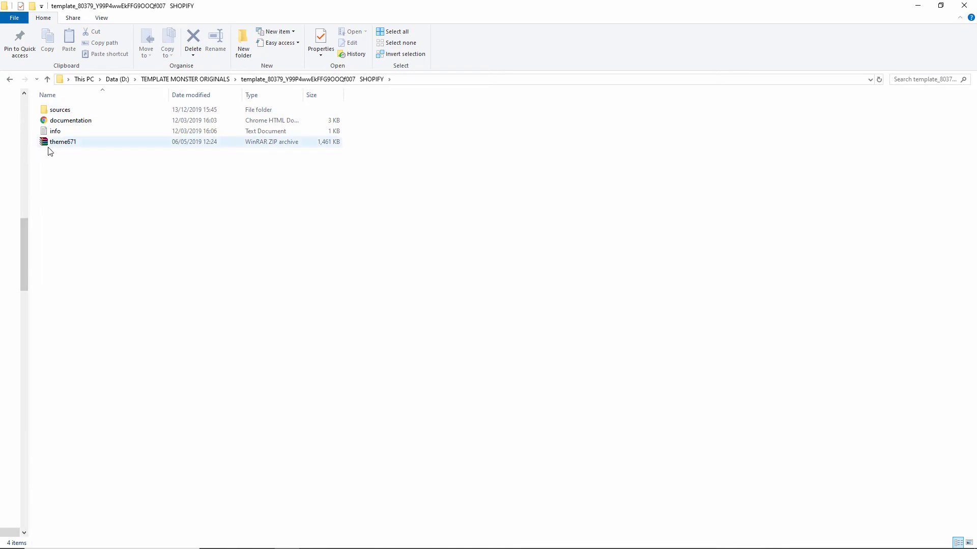
mouse_move(62, 141)
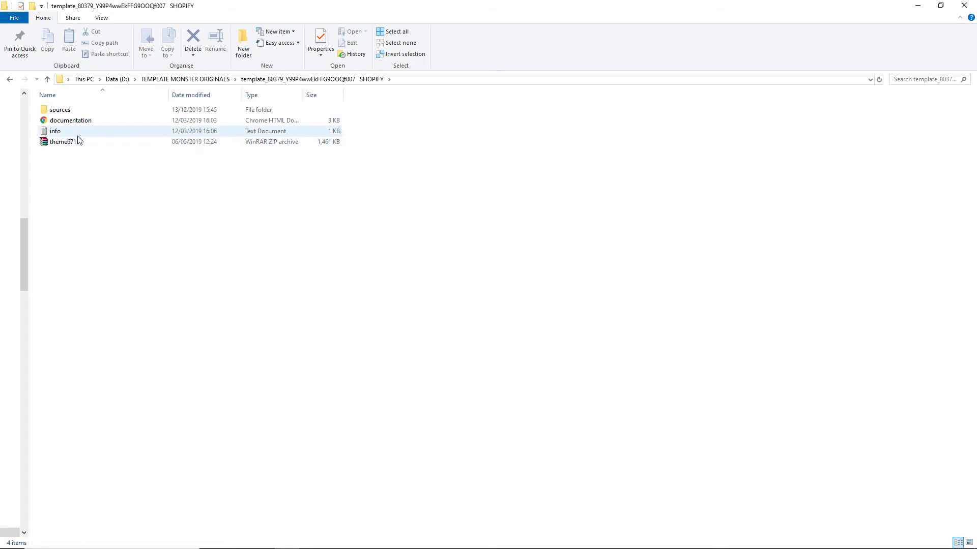
Browse into the sources folder with image, theme671.fig and theme671_products
left_click(70, 120)
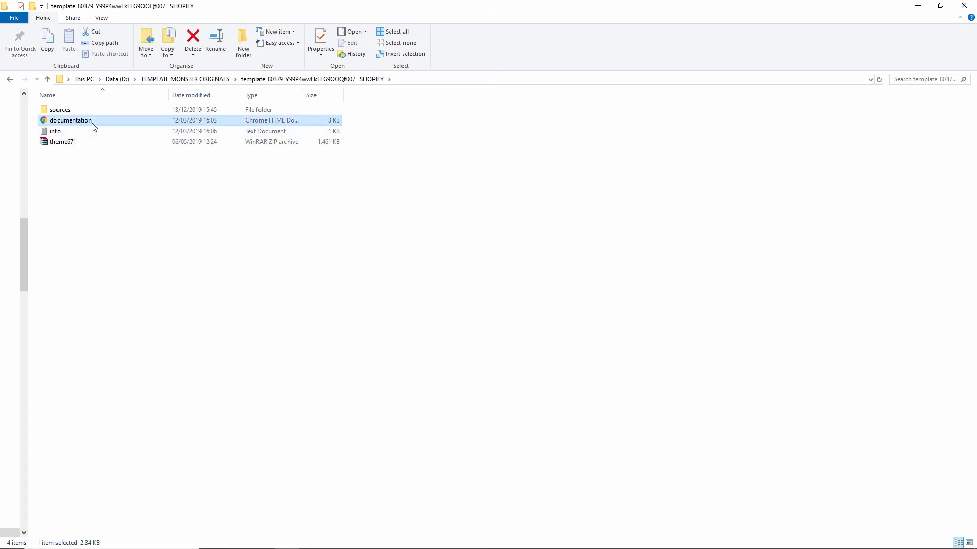
double_click(70, 120)
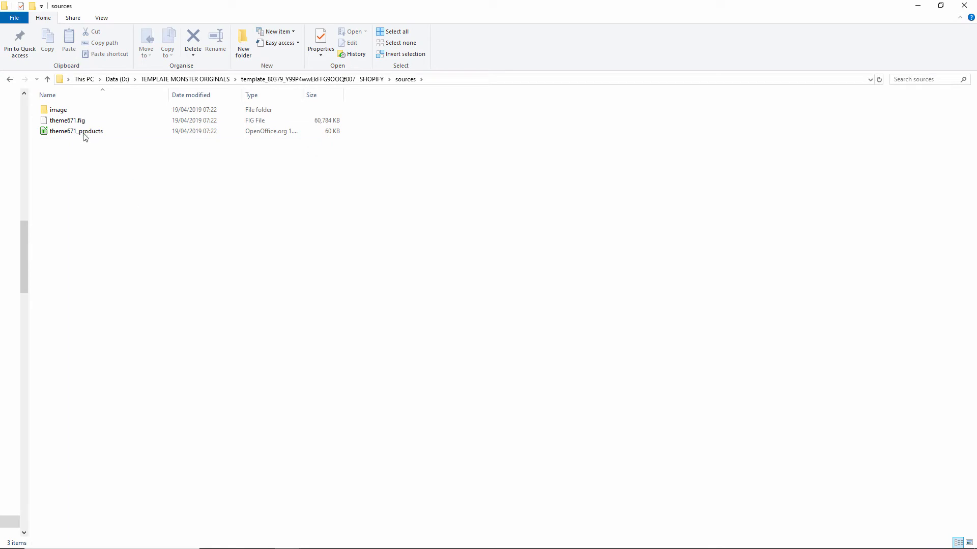
left_click(75, 131)
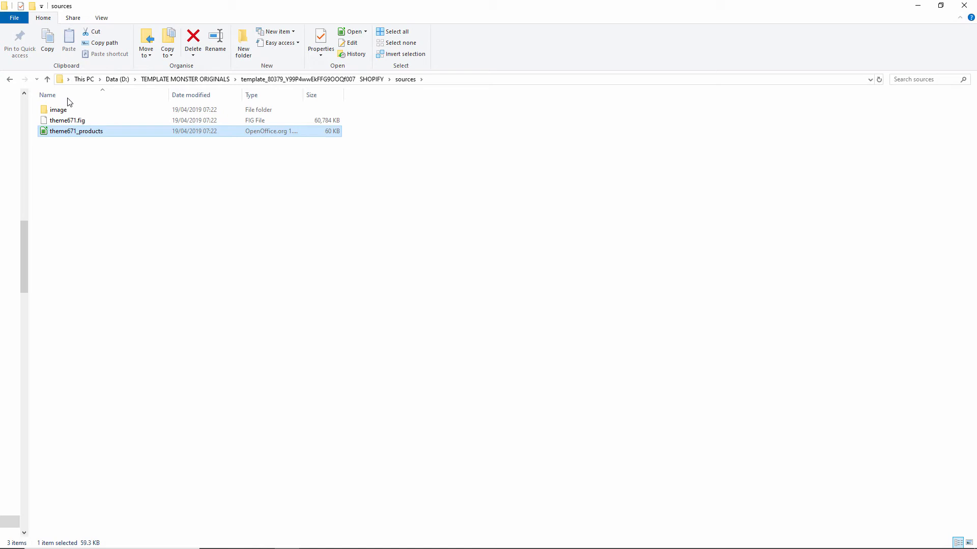
double_click(58, 110)
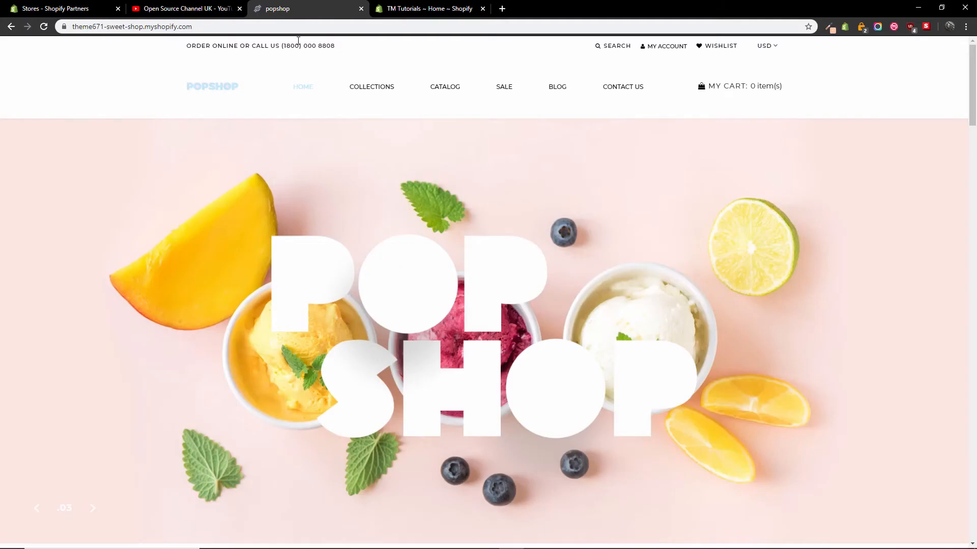
Go to the Shopify admin Themes page, where Venture is the current theme
left_click(428, 8)
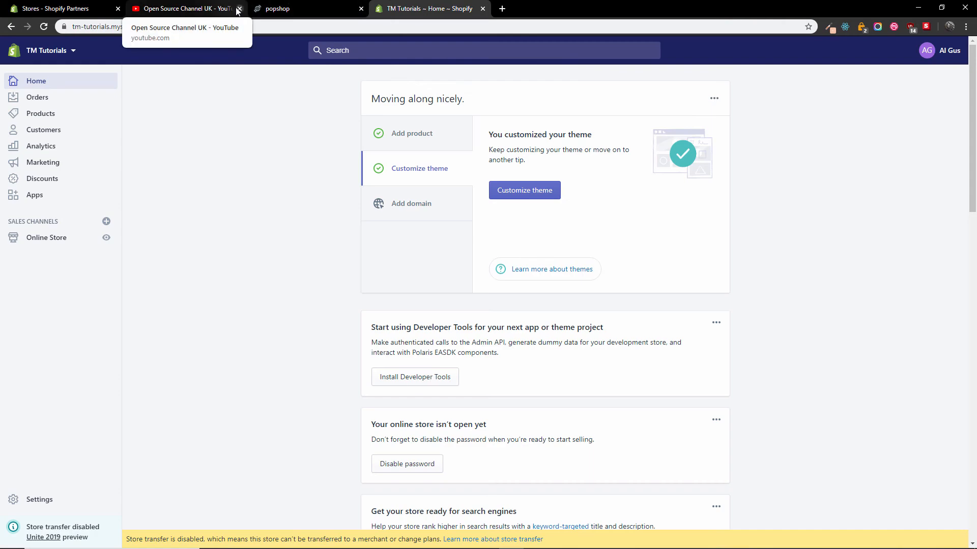
left_click(239, 8)
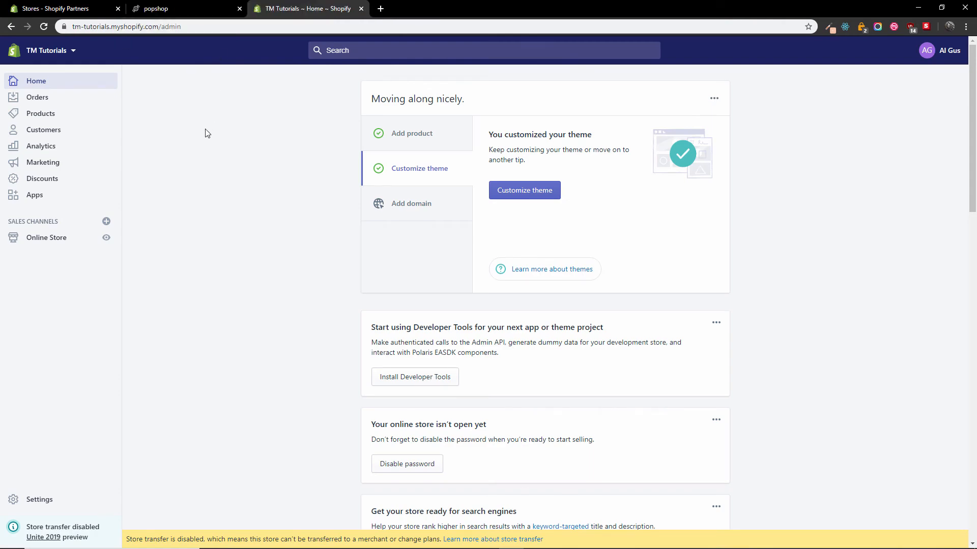
mouse_move(211, 162)
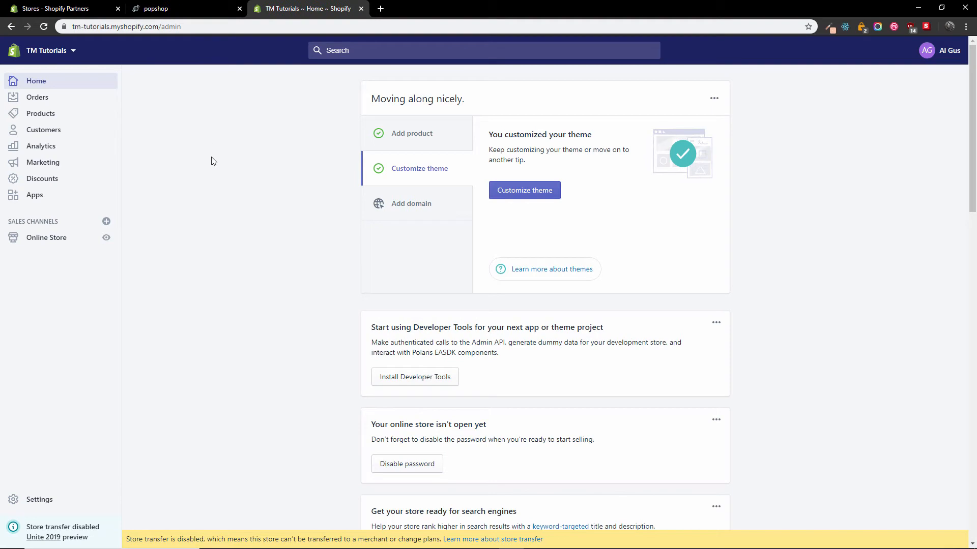
mouse_move(190, 148)
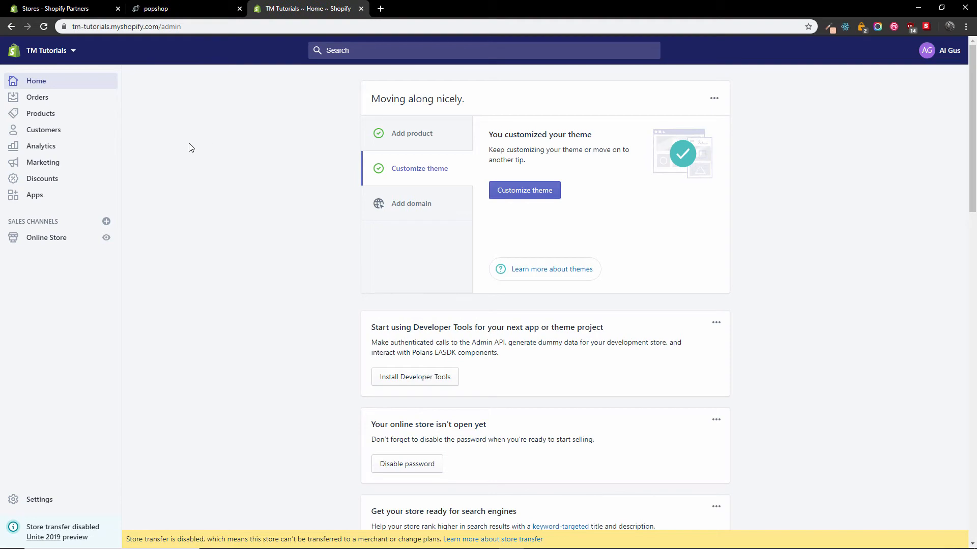
mouse_move(315, 303)
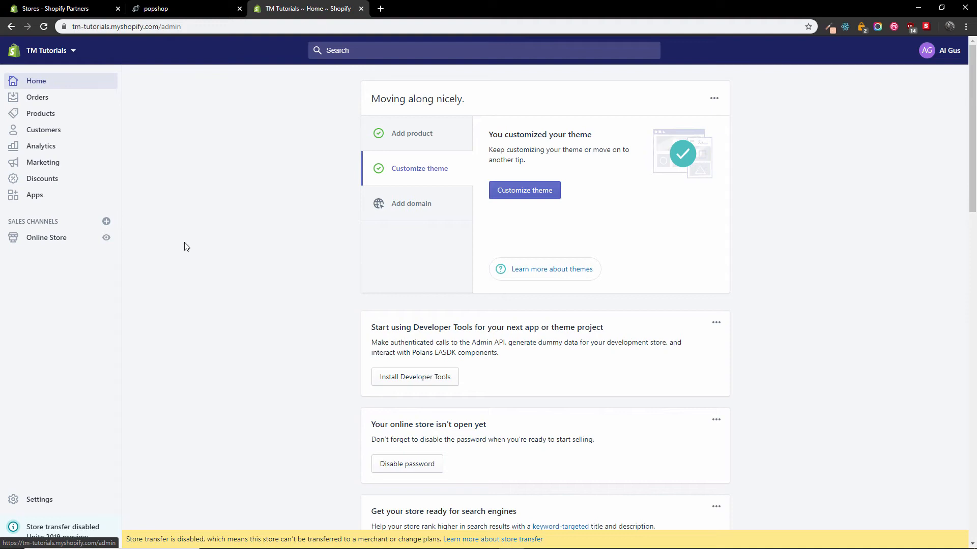
mouse_move(419, 174)
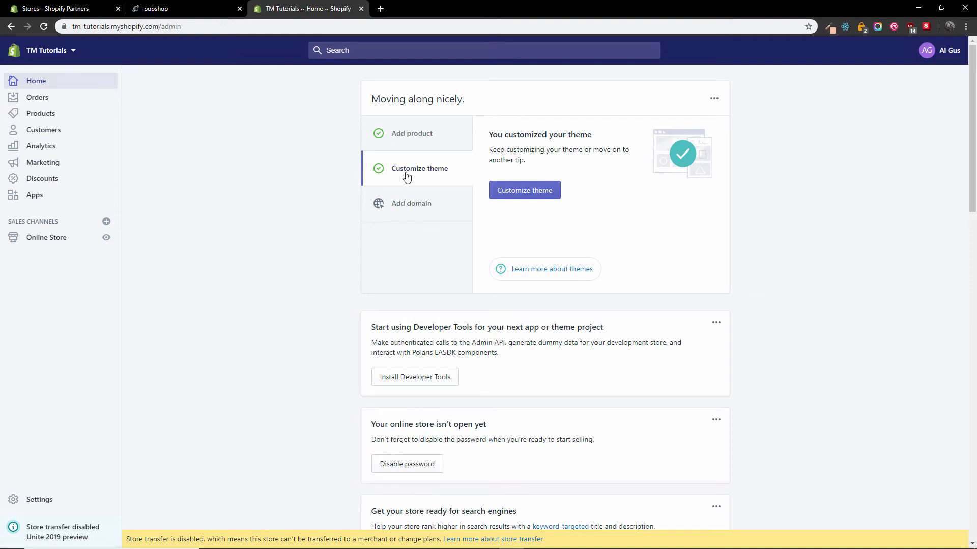
scroll("down", 3)
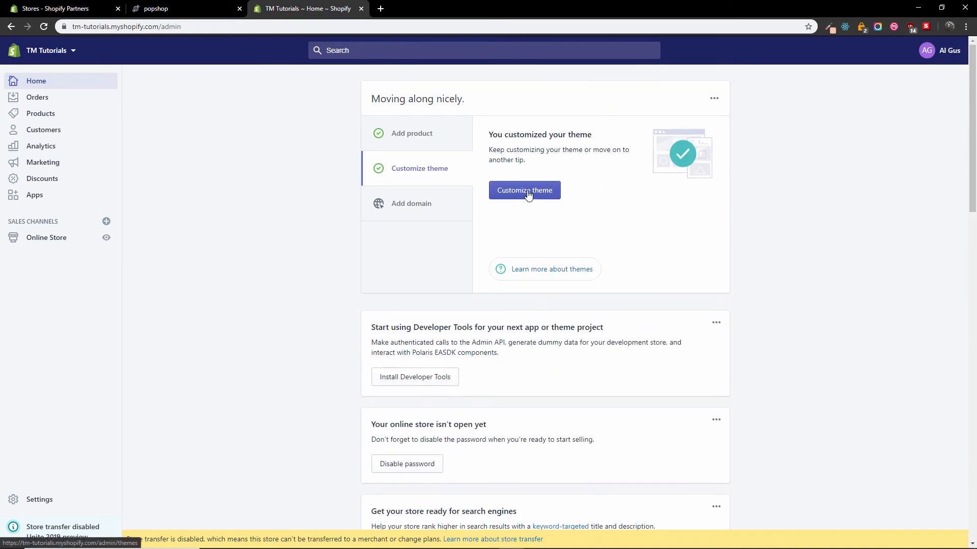
left_click(524, 190)
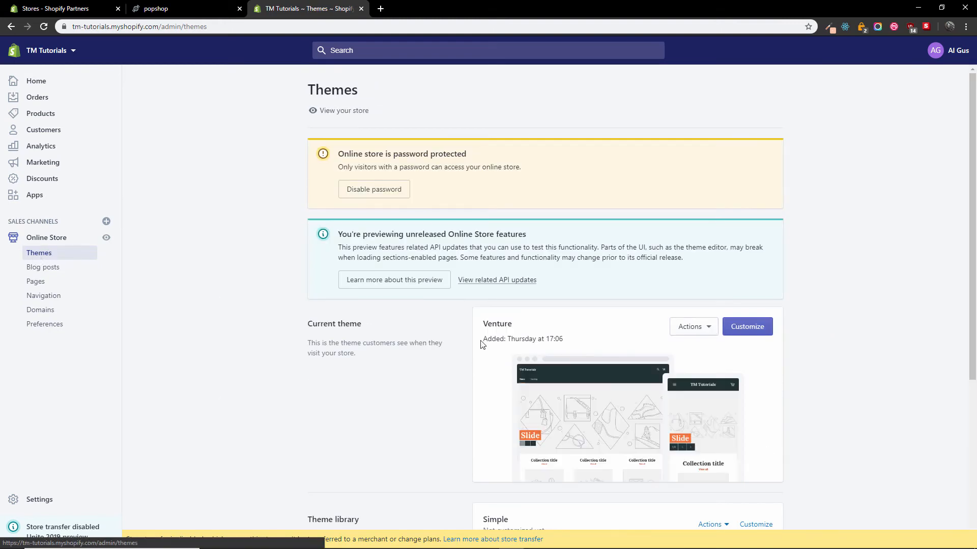
scroll("down", 3)
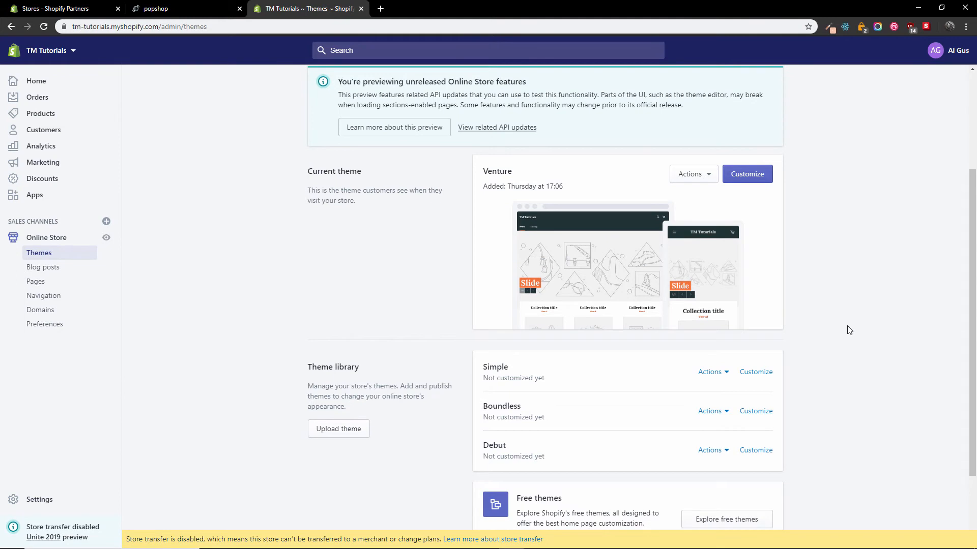
scroll("down", 3)
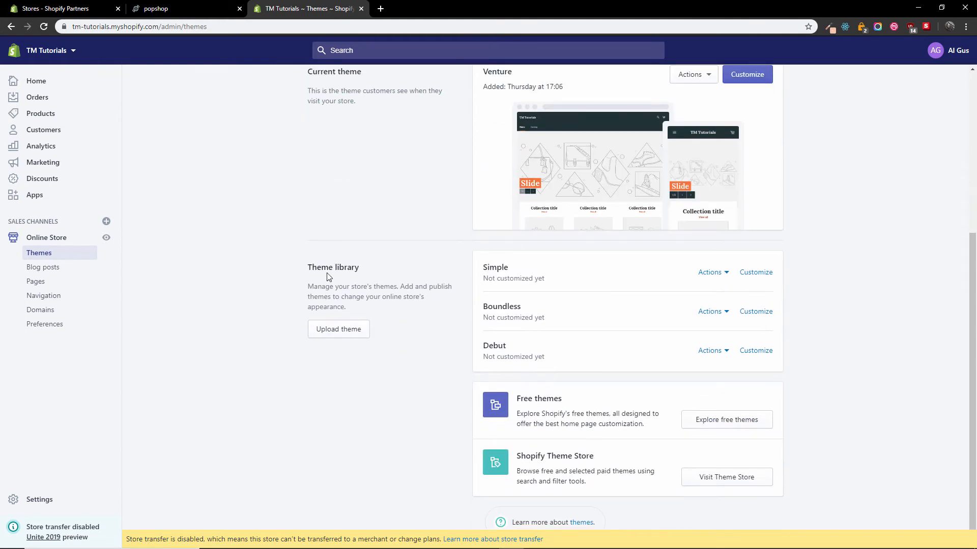
mouse_move(315, 334)
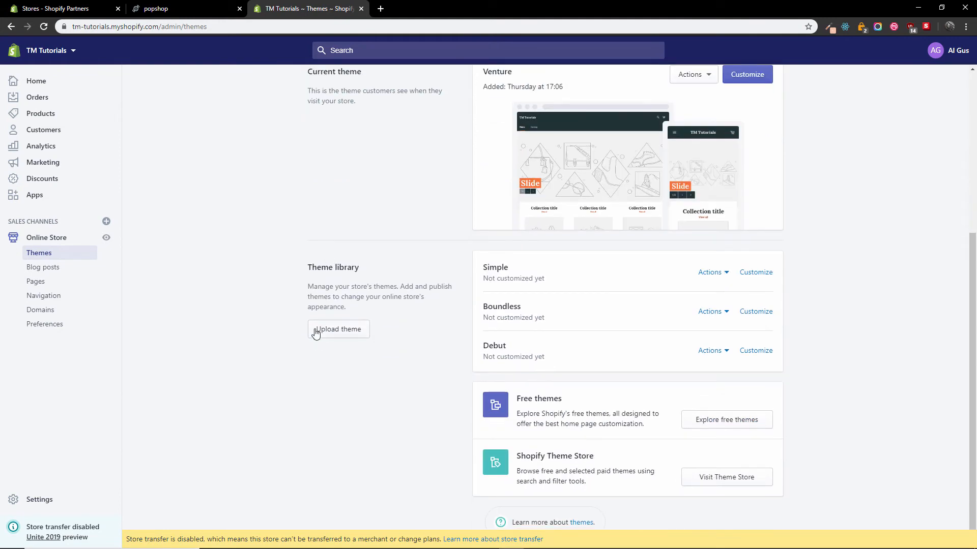
mouse_move(532, 298)
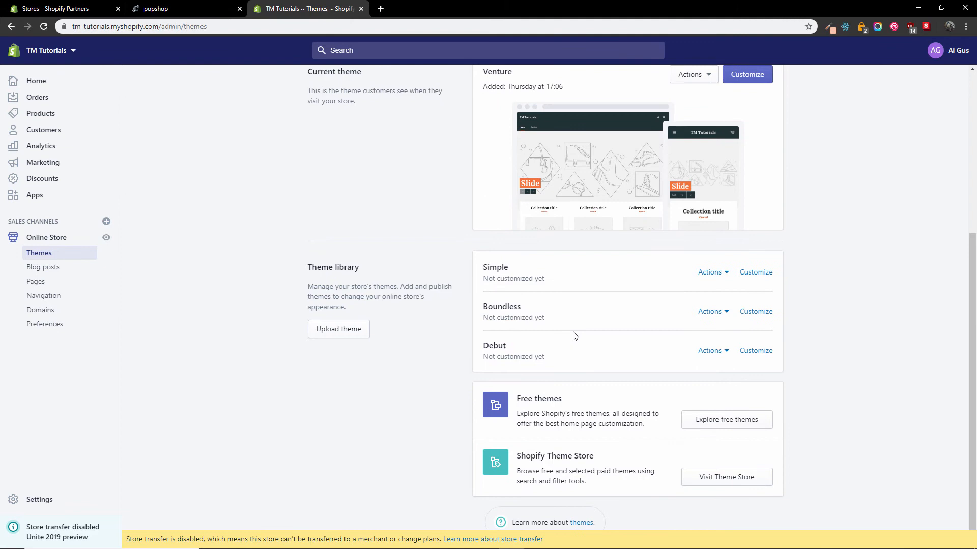
mouse_move(337, 329)
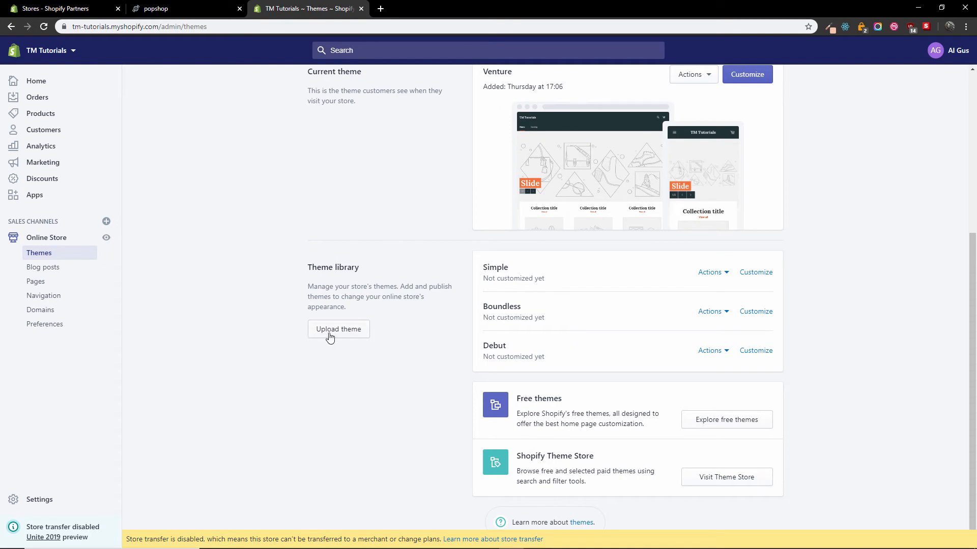
left_click(337, 329)
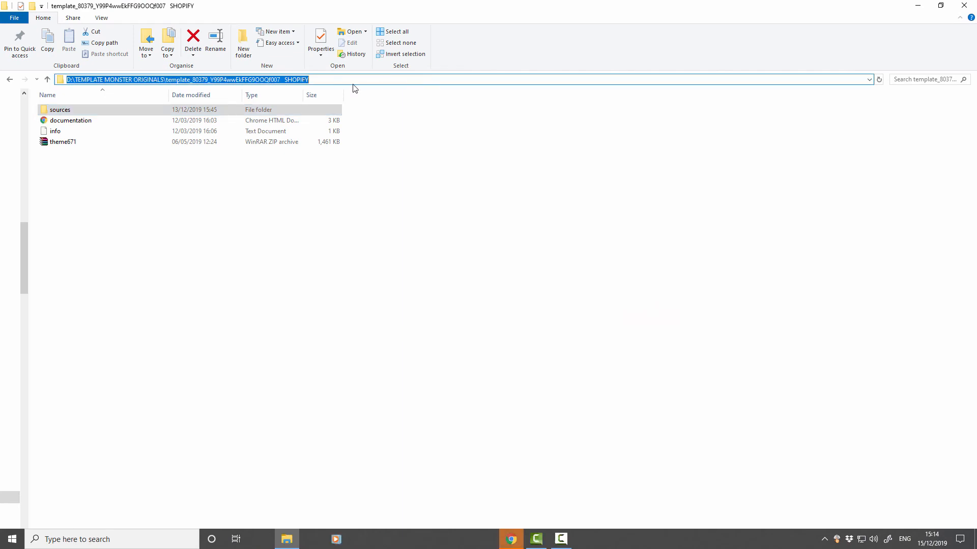
right_click(187, 79)
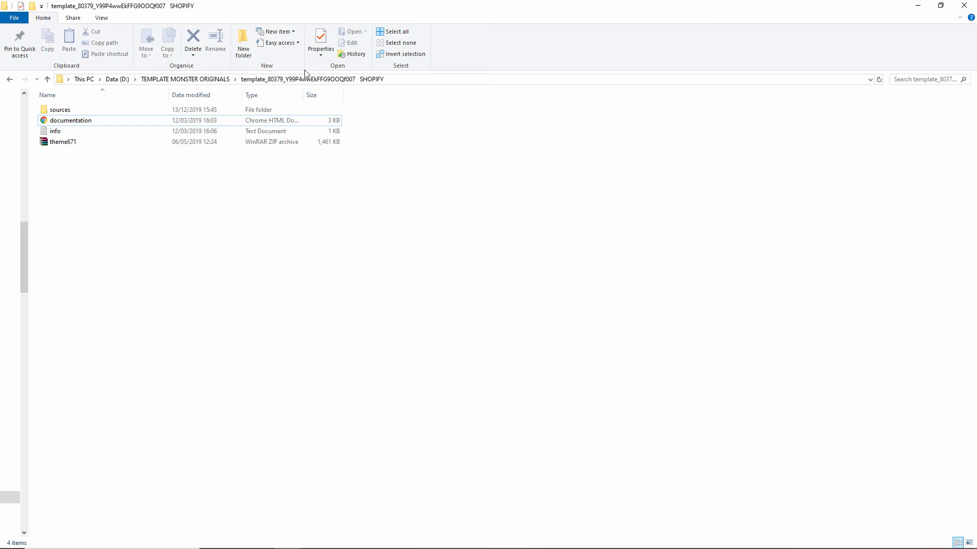
right_click(188, 79)
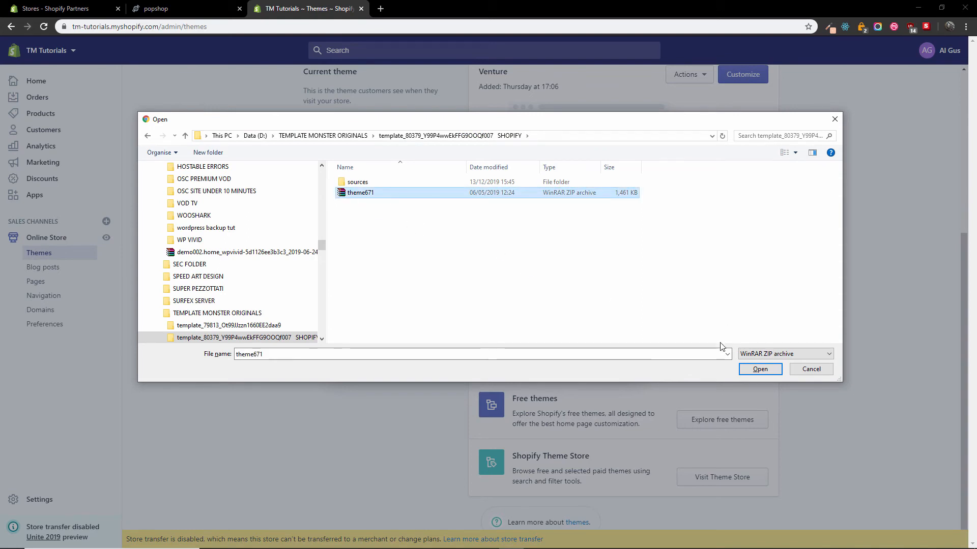
Upload theme671.zip to the Shopify theme library
left_click(758, 369)
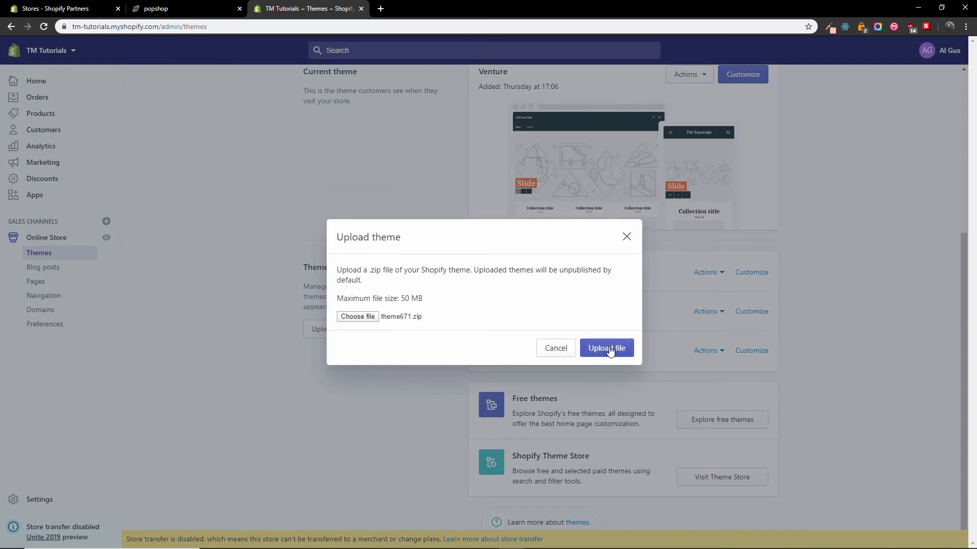
left_click(605, 348)
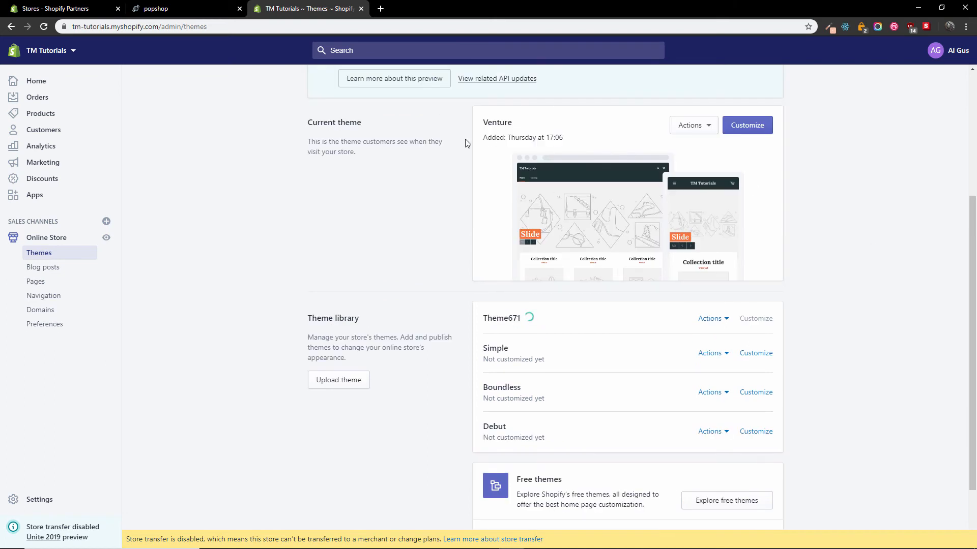
mouse_move(899, 296)
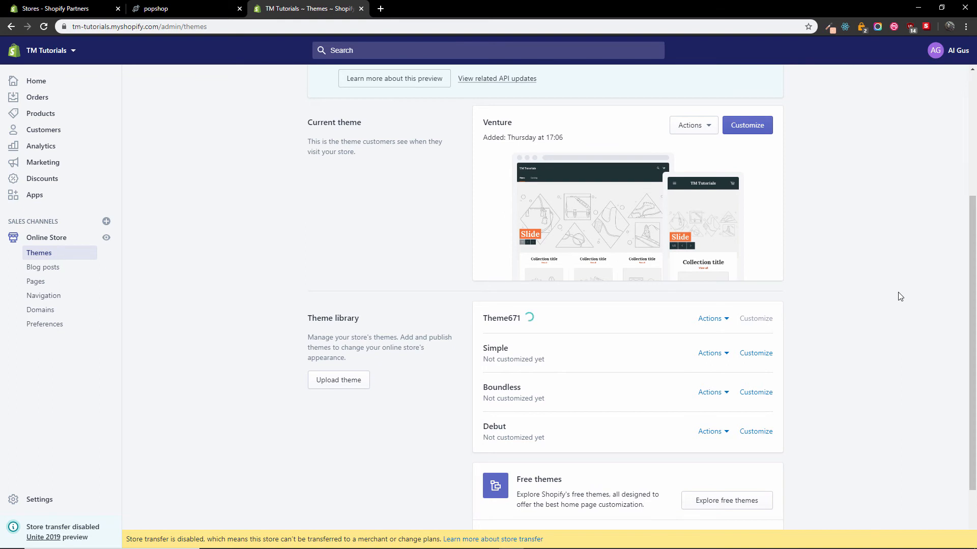
mouse_move(709, 319)
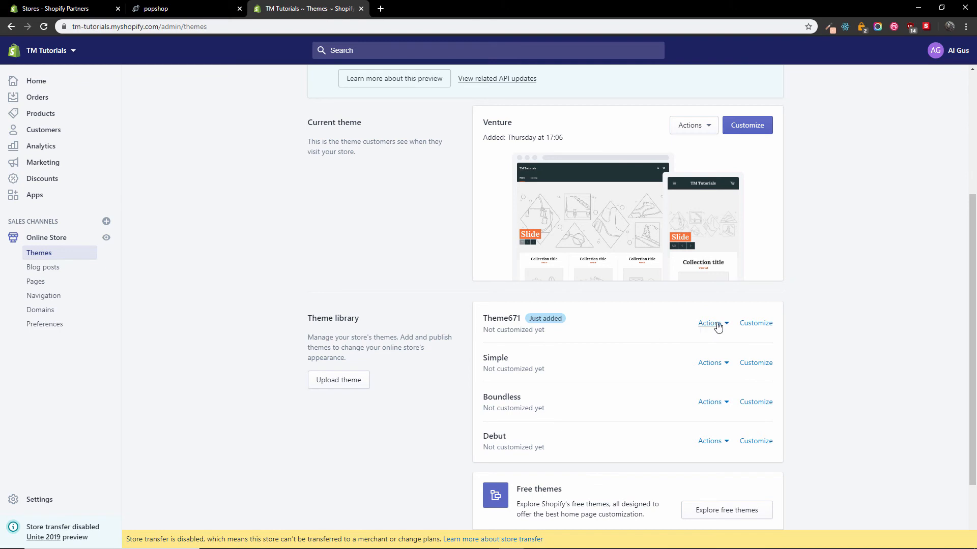
Publish Theme671 as the live theme in place of Venture
left_click(709, 324)
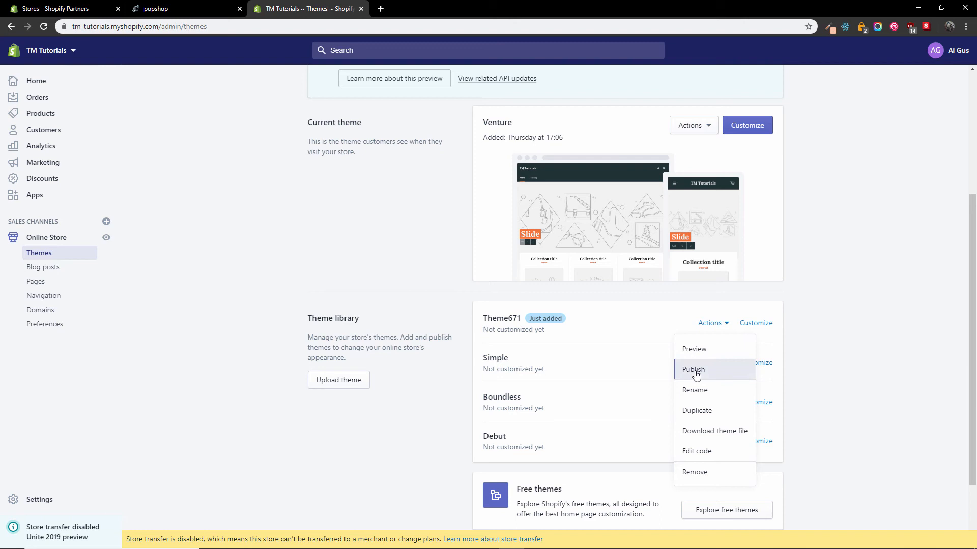
left_click(693, 369)
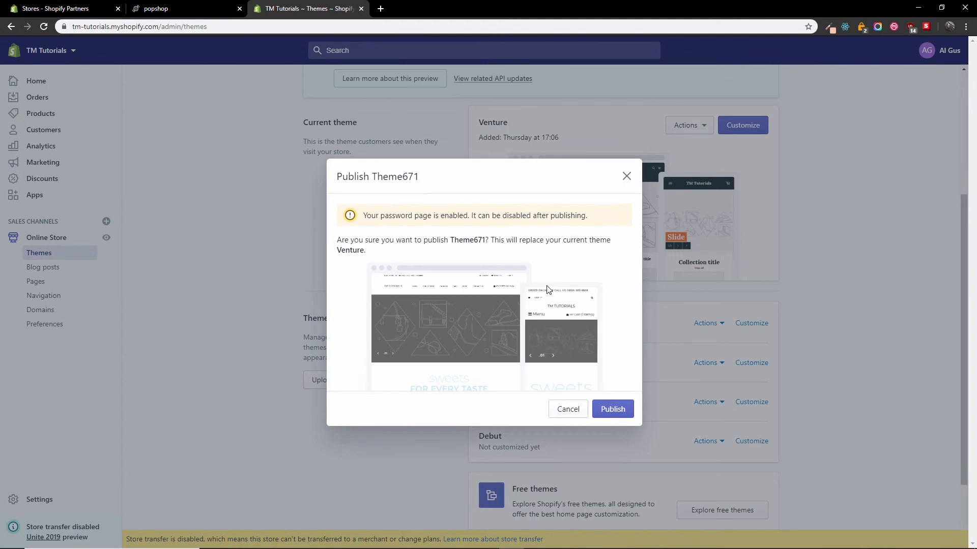
mouse_move(581, 247)
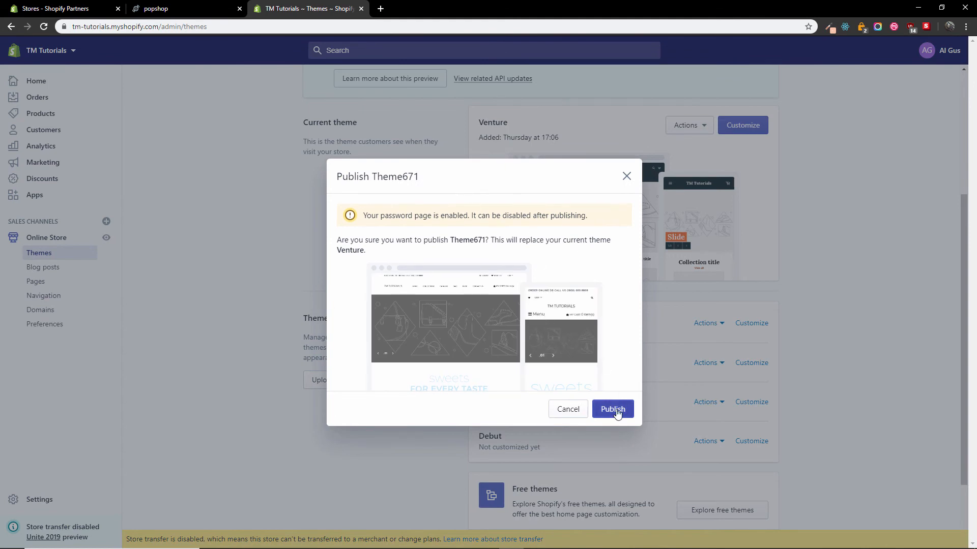
left_click(611, 409)
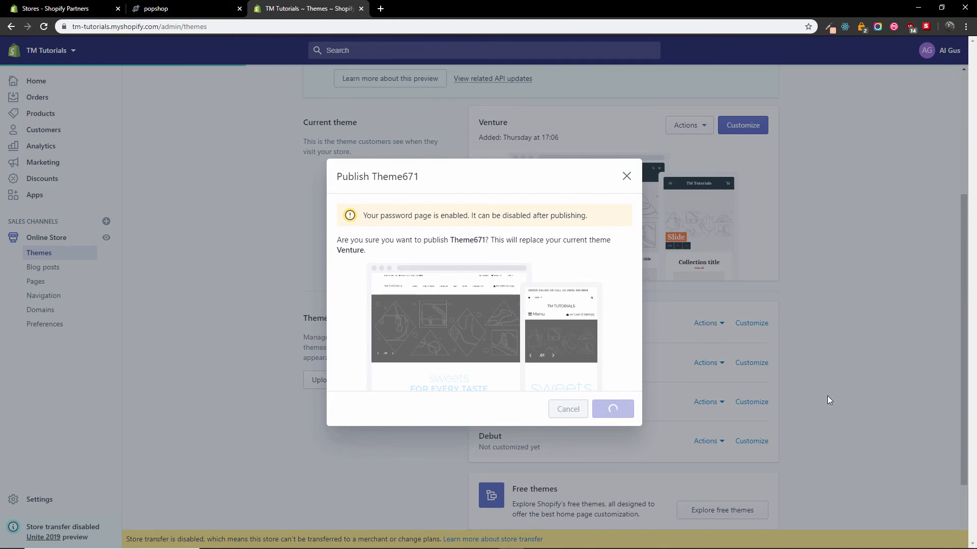
left_click(612, 409)
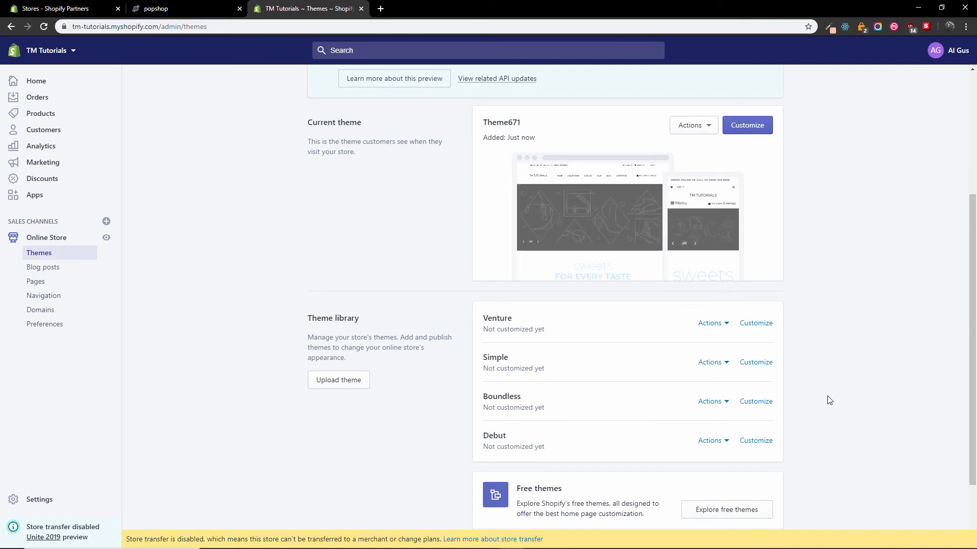
mouse_move(692, 125)
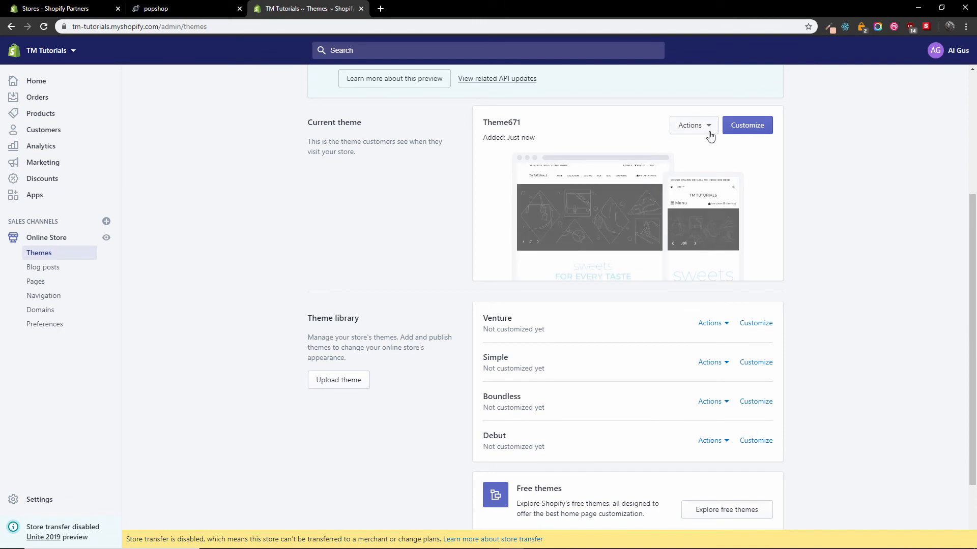
Preview the live storefront with Theme671 and browse down the page
left_click(693, 125)
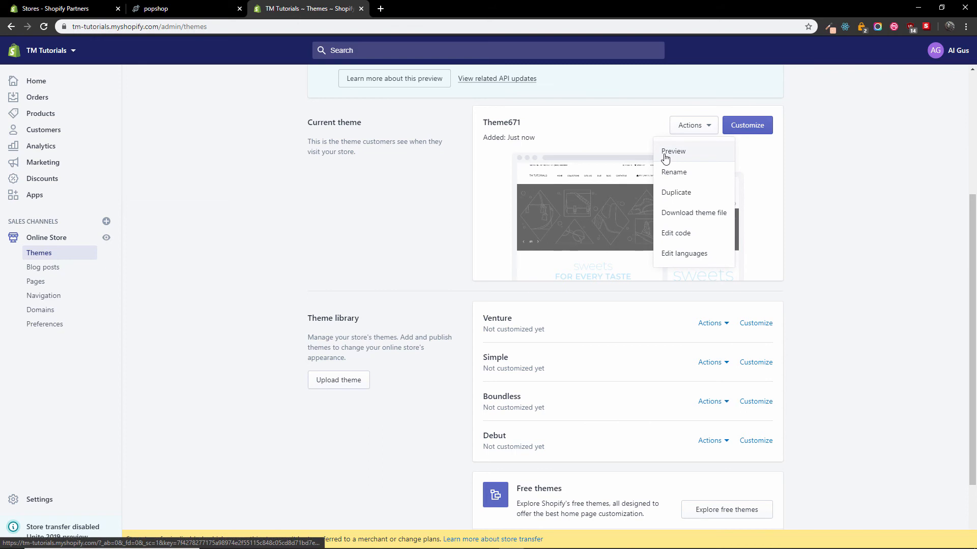
left_click(672, 152)
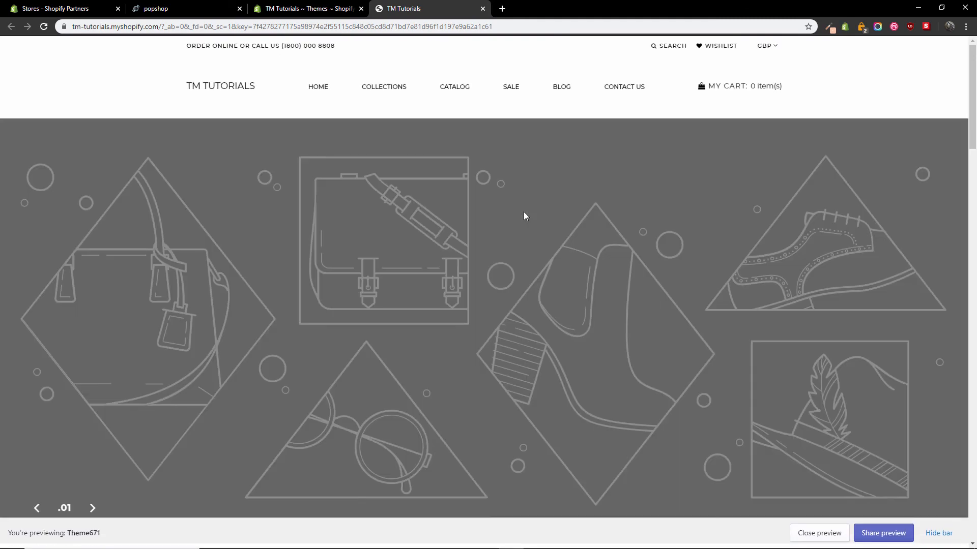
mouse_move(670, 179)
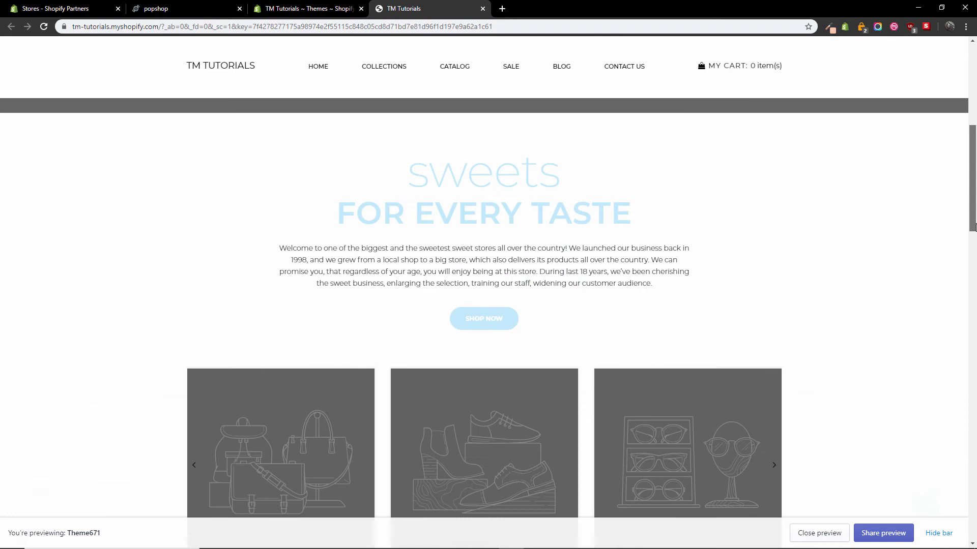
scroll("down", 3)
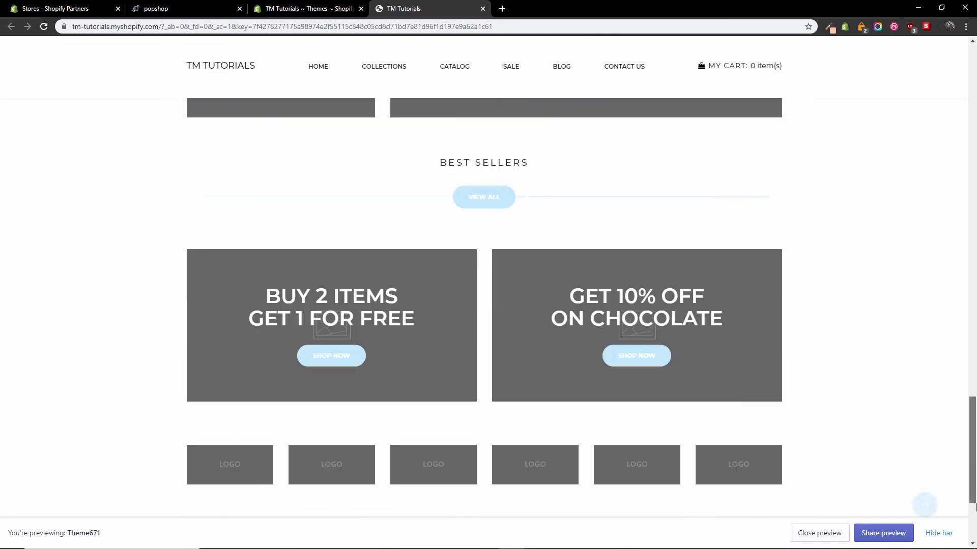
scroll("down", 3)
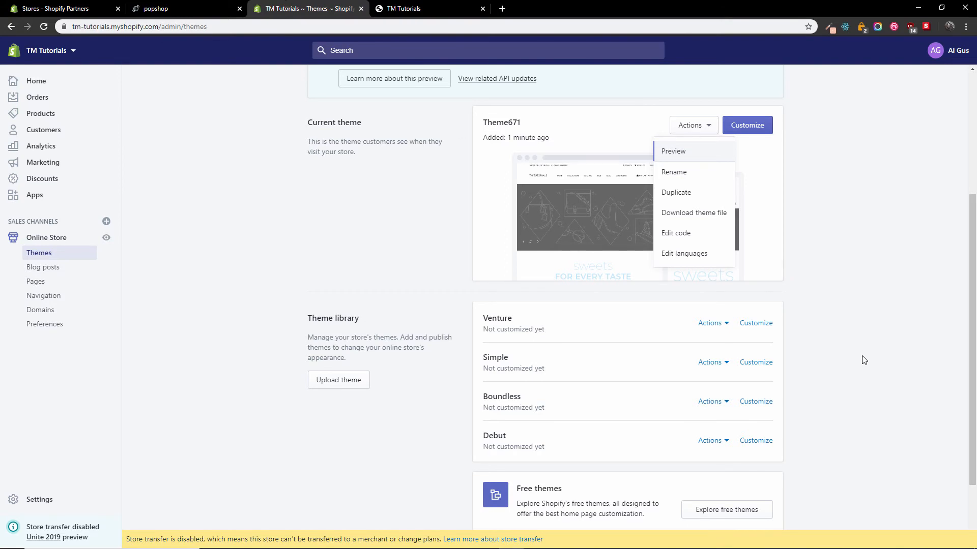
scroll("down", 3)
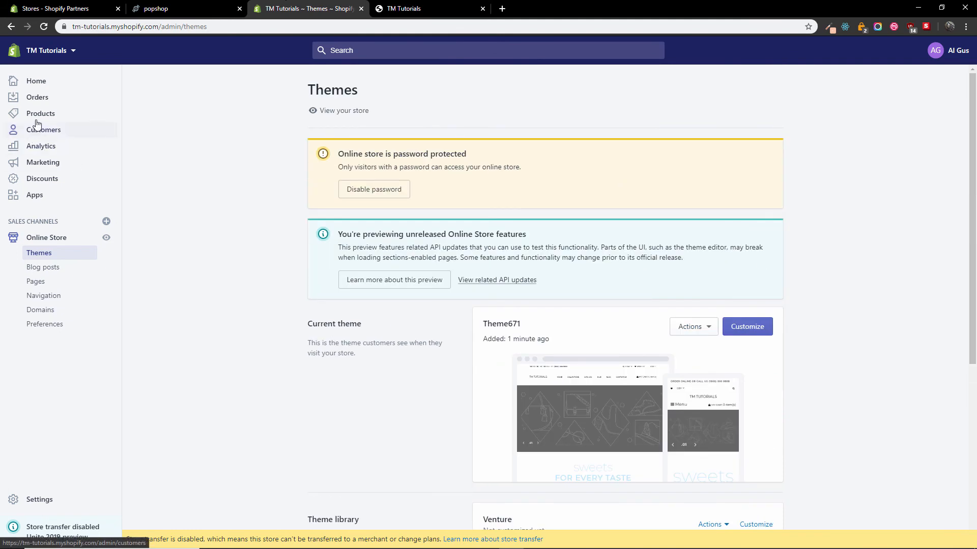
Upload sources > theme671_products.csv for product import, previewing 20 products, 40 SKUs and 100 images
left_click(40, 113)
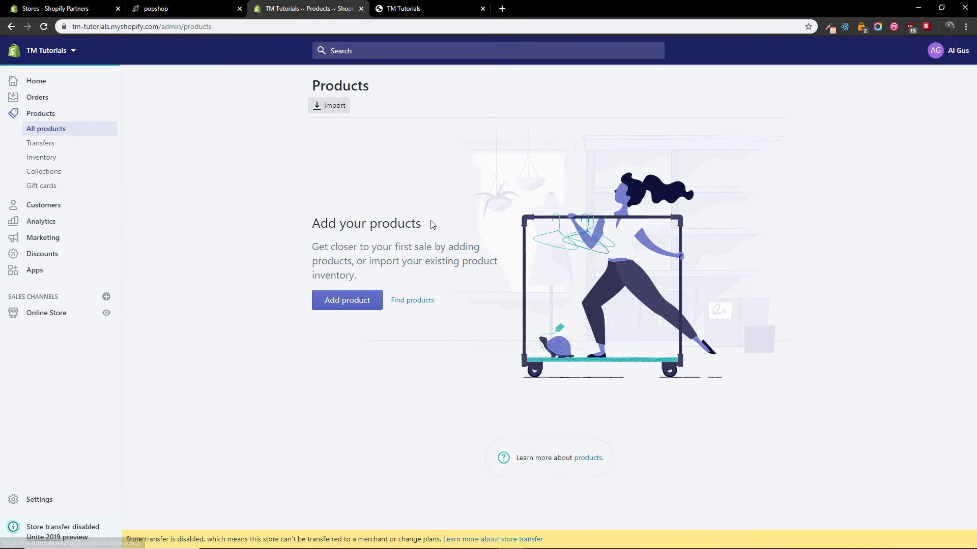
left_click(328, 105)
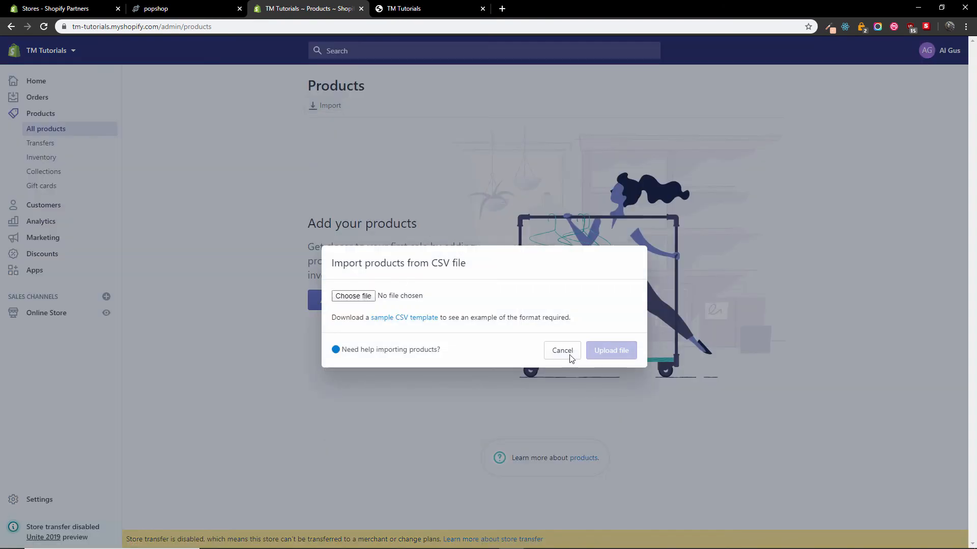
left_click(353, 295)
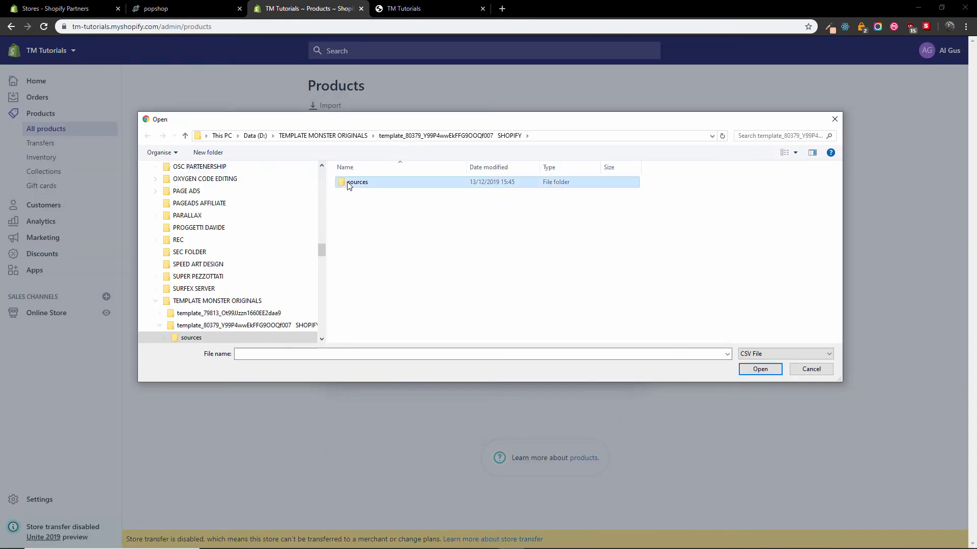
double_click(357, 182)
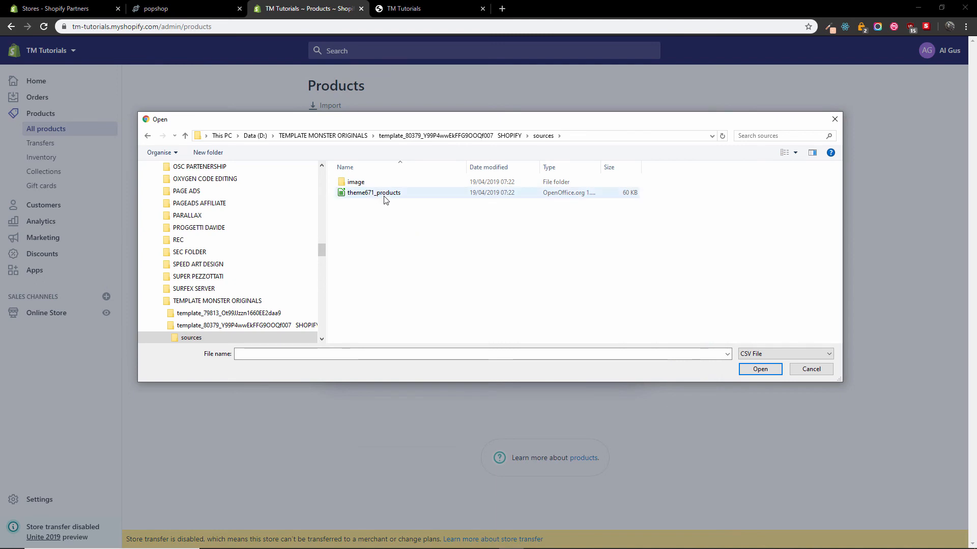
left_click(373, 192)
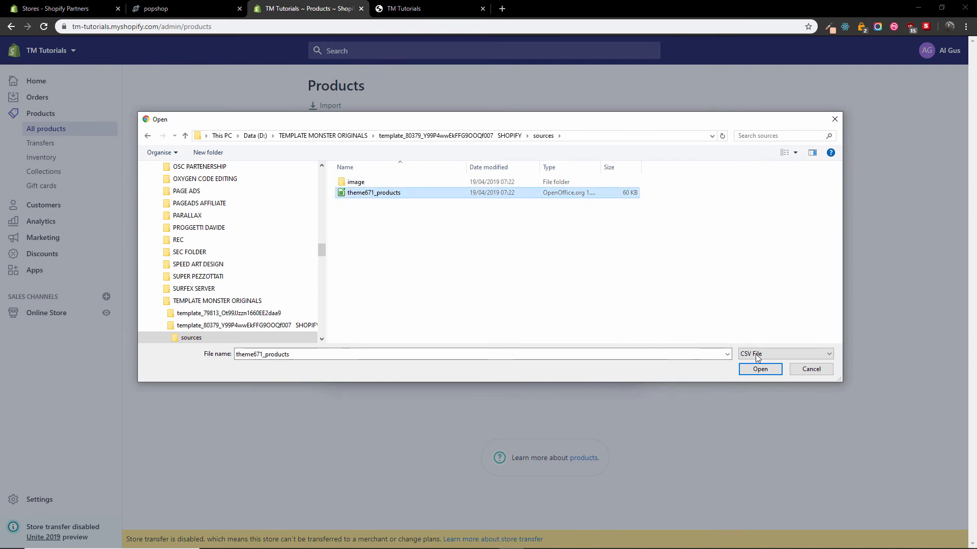
left_click(759, 368)
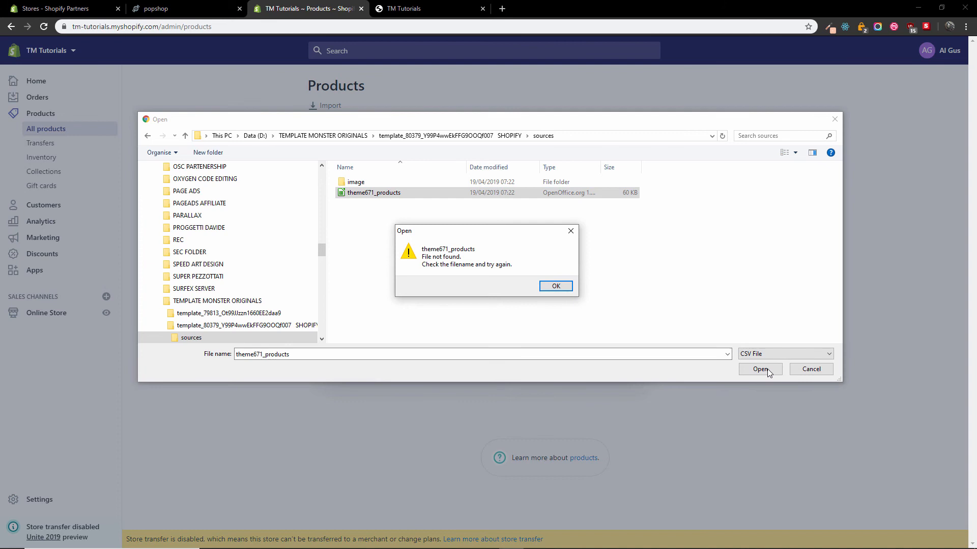
left_click(553, 286)
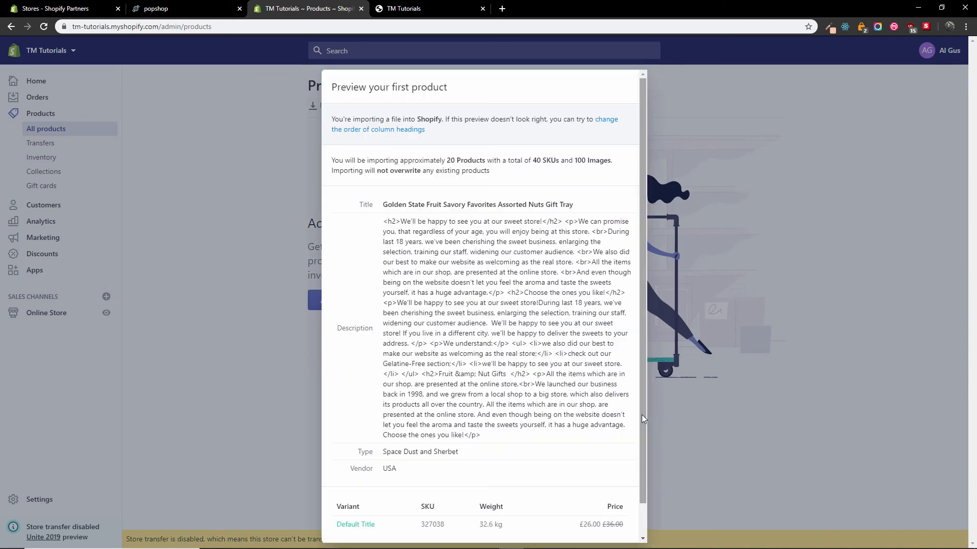
Start the product import and return to the products list of sweets with stock, type and vendor
scroll("down", 3)
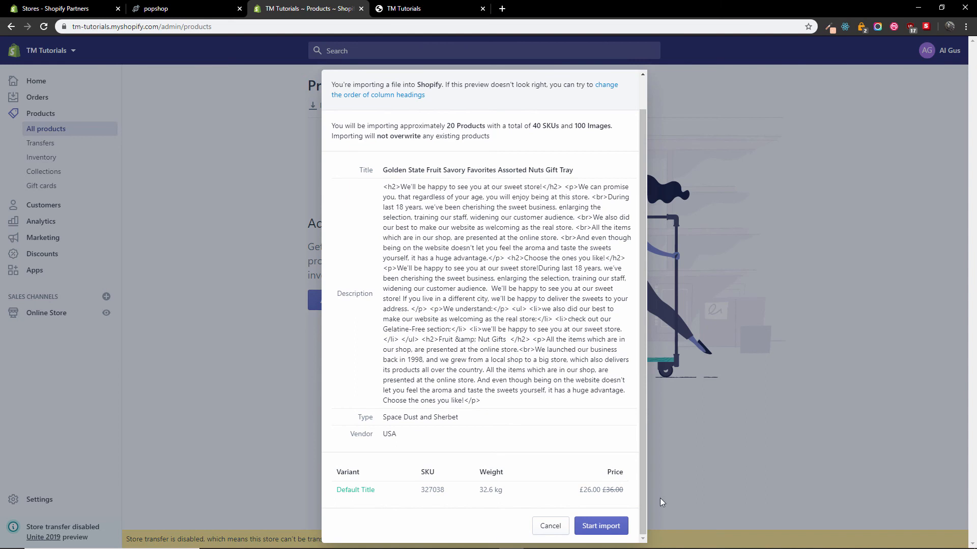
left_click(600, 526)
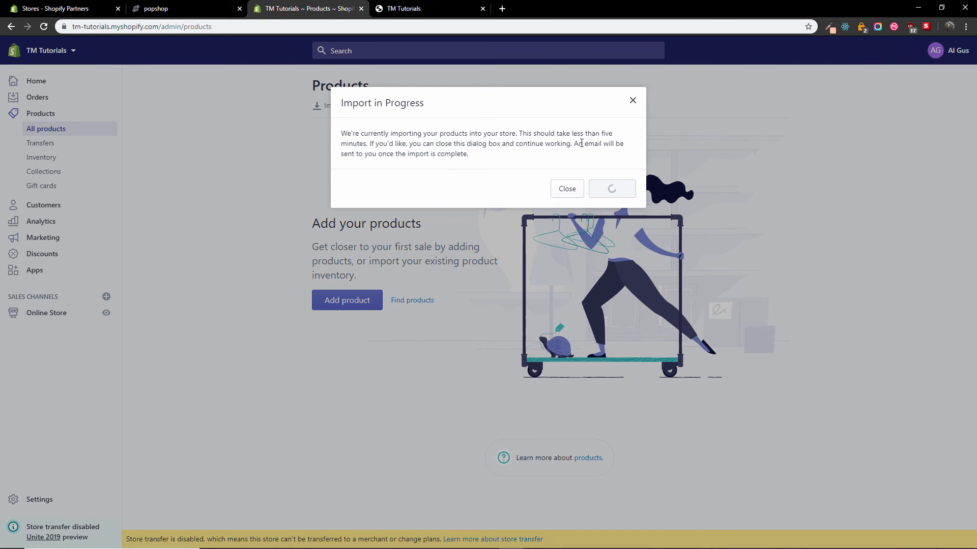
left_click(565, 189)
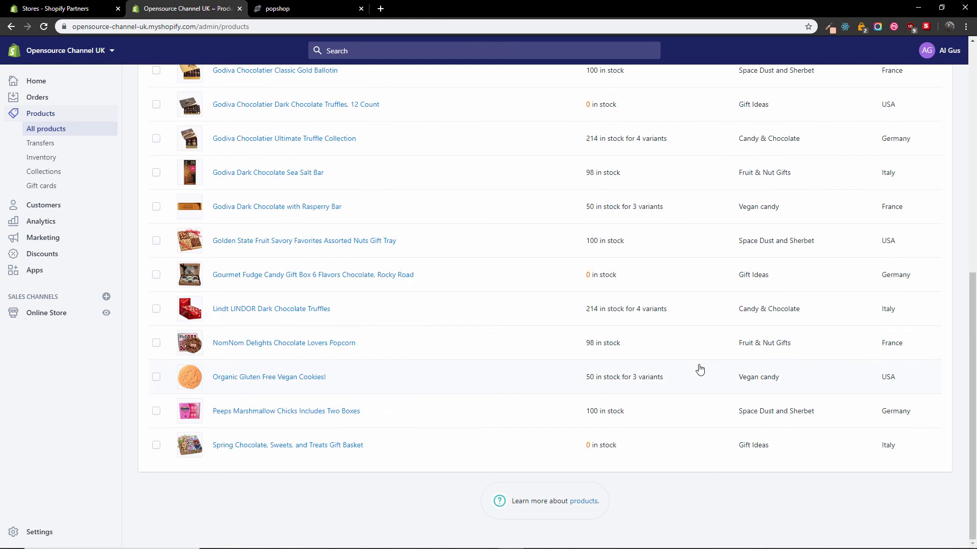
Customize Theme671 from the theme library, previewing the Products collection with 20 items
scroll("up", 3)
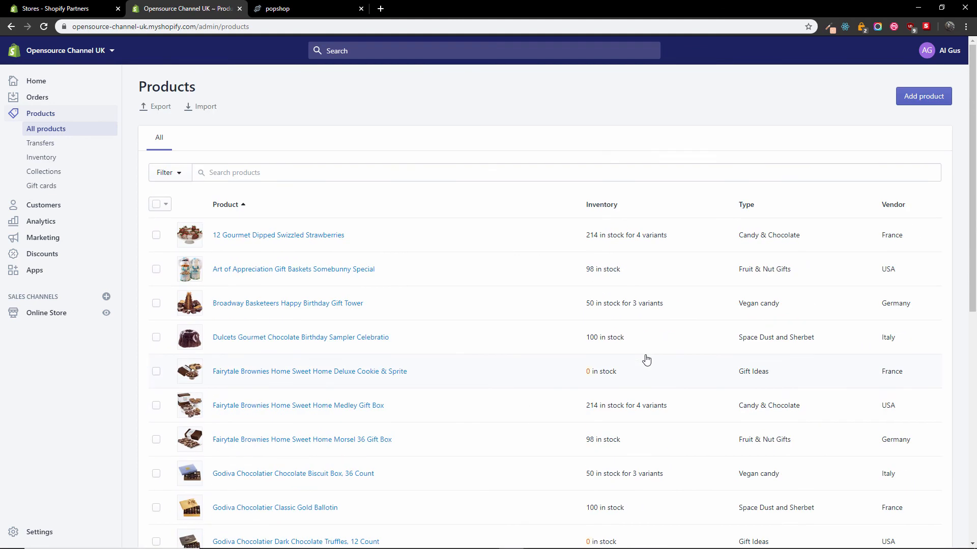
mouse_move(46, 313)
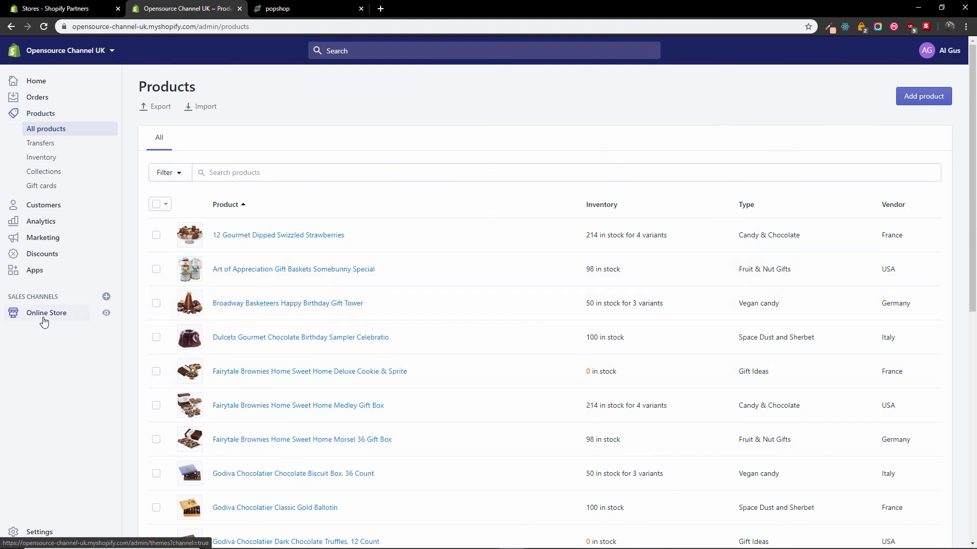
left_click(45, 312)
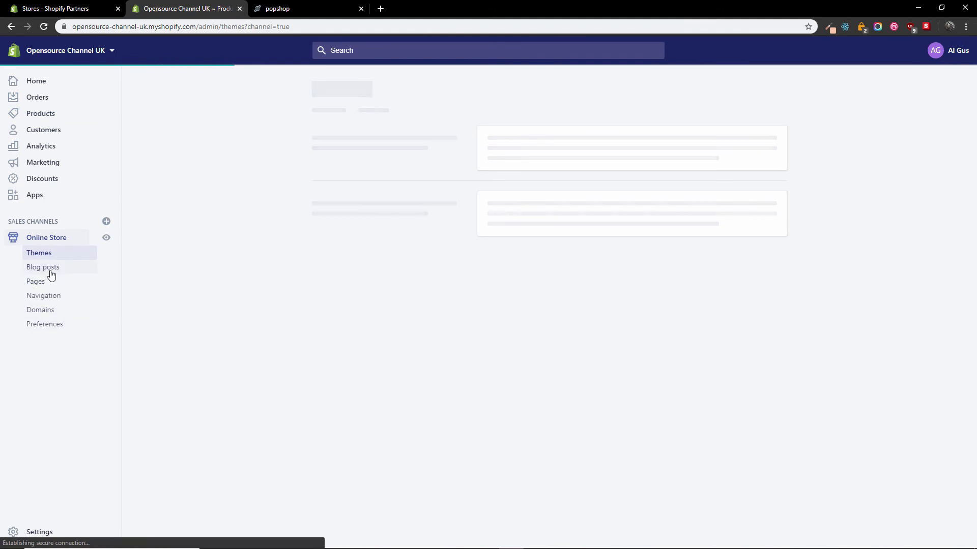
left_click(39, 253)
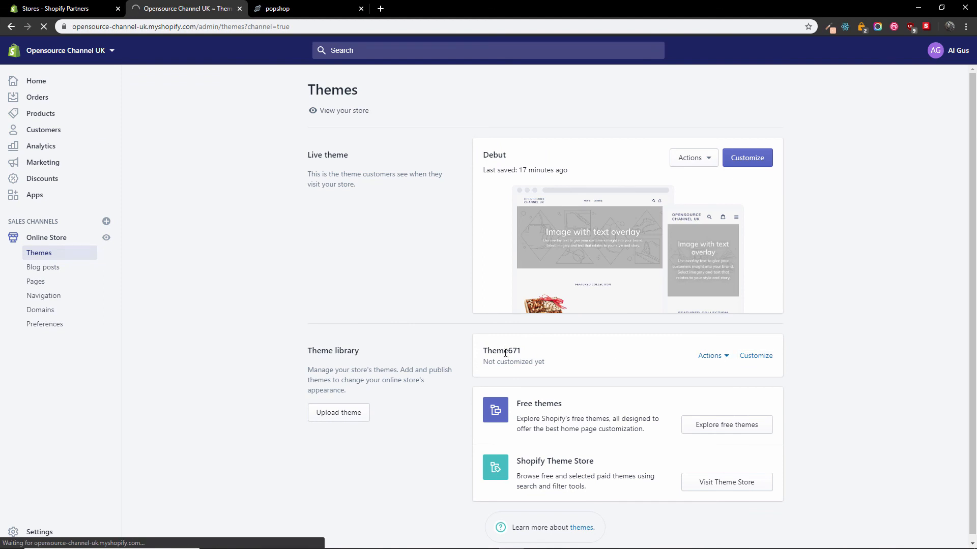
left_click(756, 356)
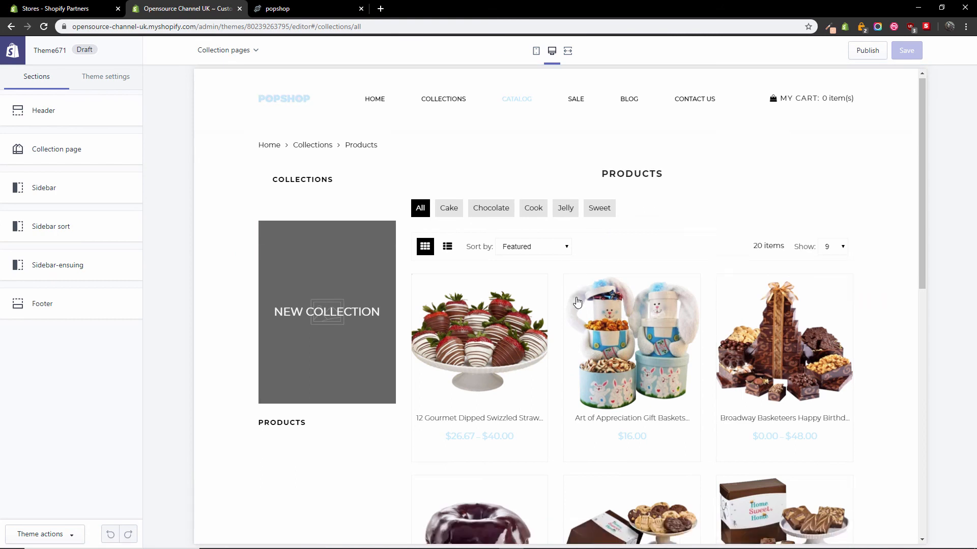
Publish Theme671 from the theme editor, moving Debut into the theme library
scroll("down", 3)
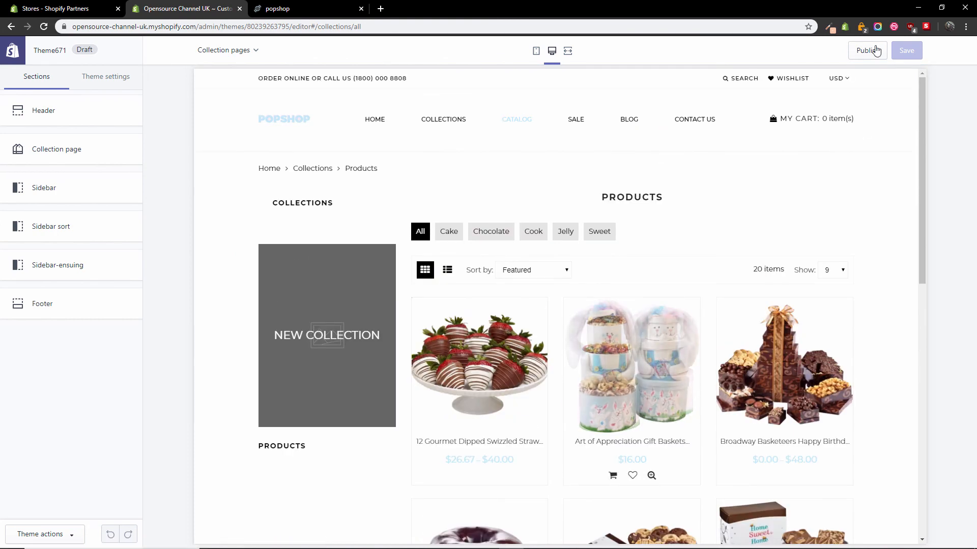
left_click(865, 51)
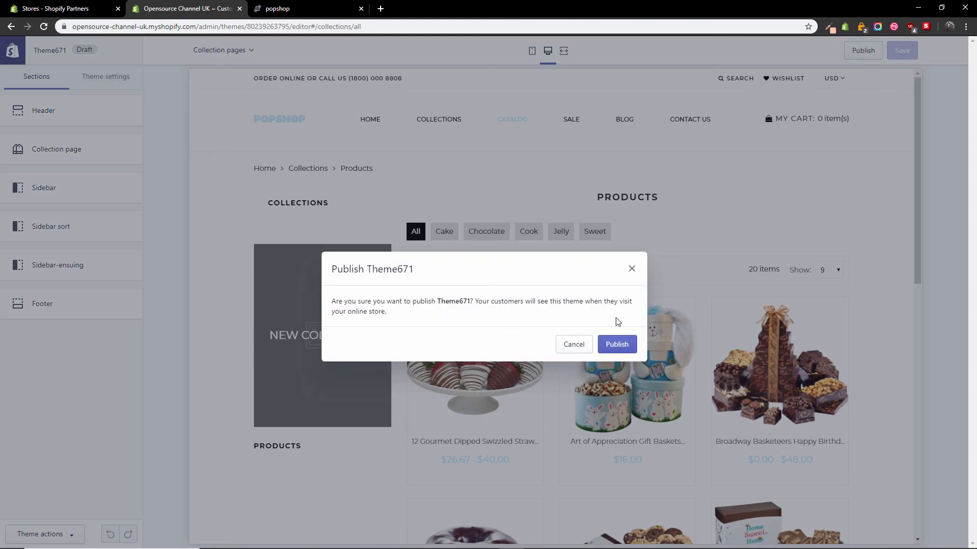
left_click(616, 344)
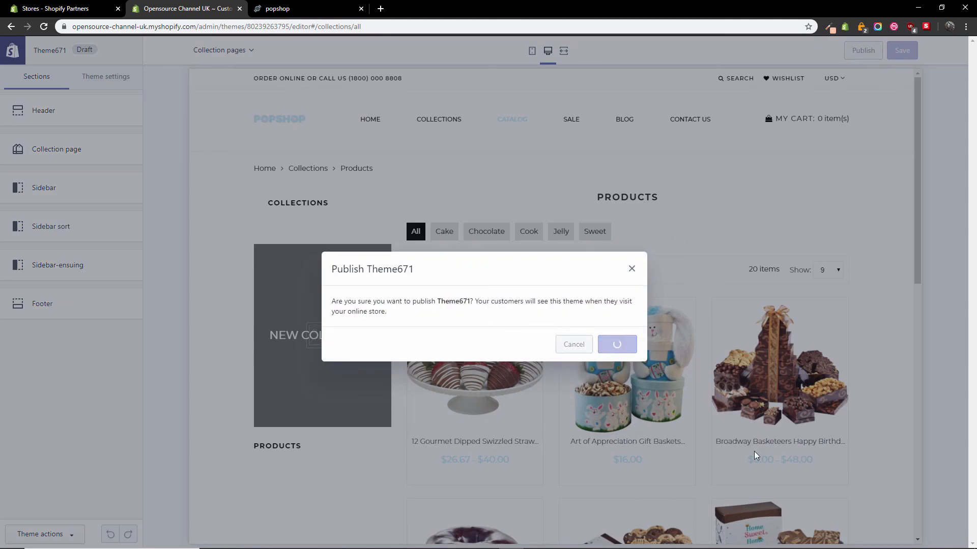
left_click(617, 344)
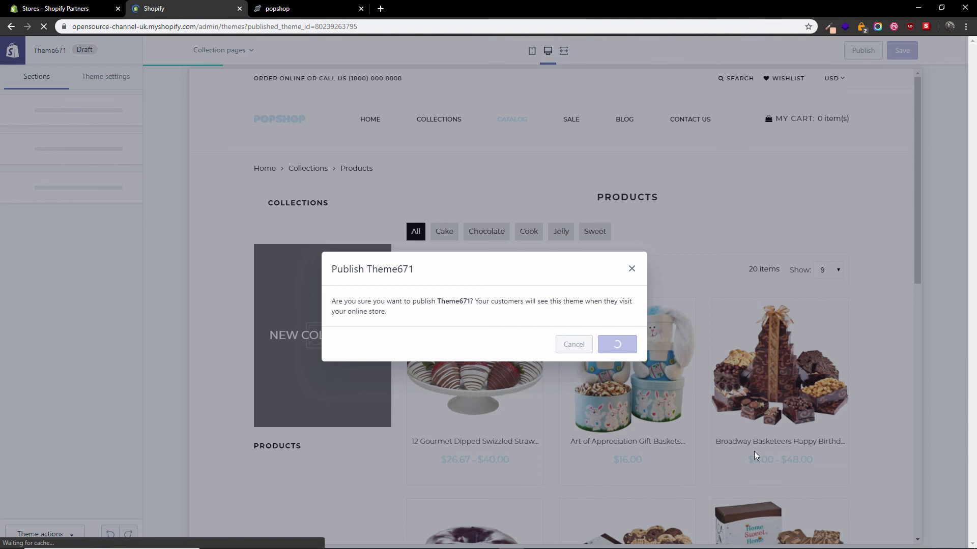
left_click(616, 344)
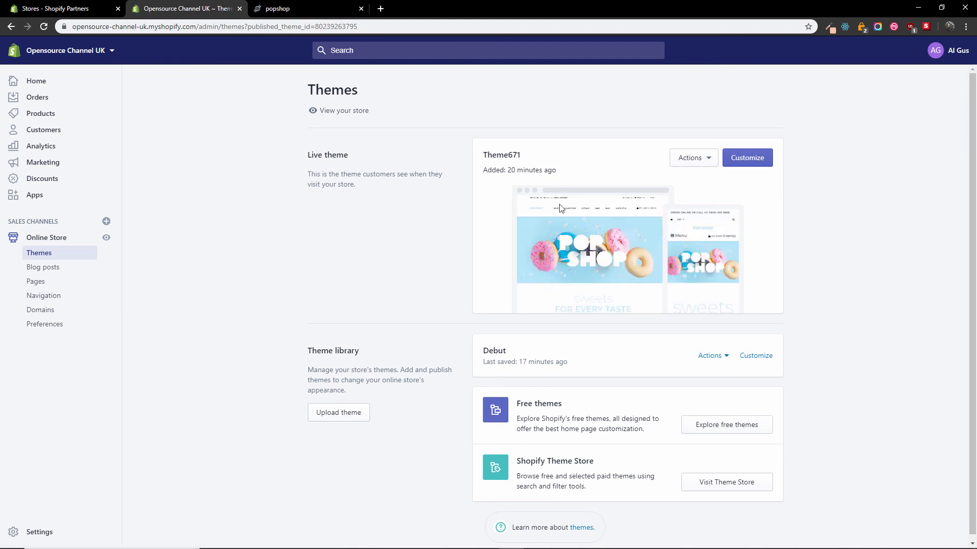
mouse_move(713, 167)
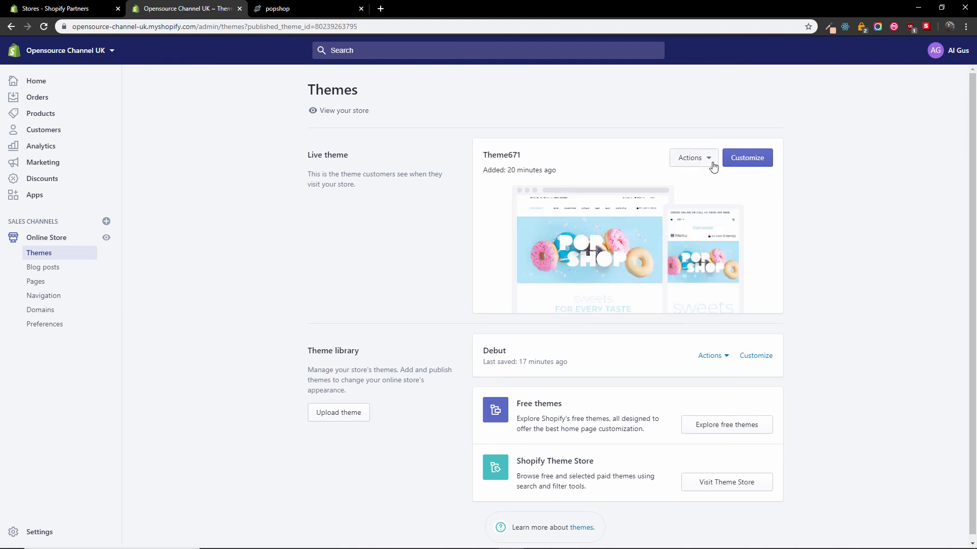
View the live Theme671 storefront from the live theme's Actions menu
left_click(693, 157)
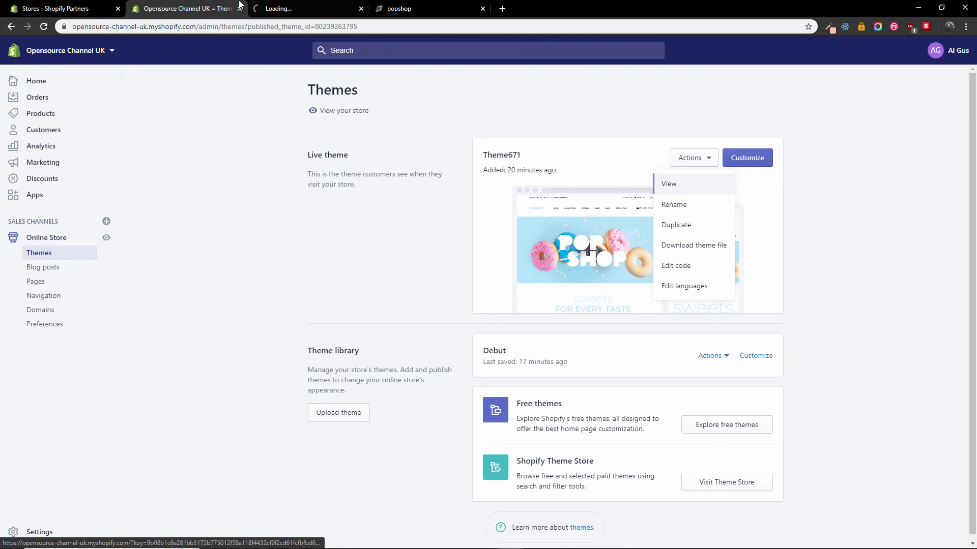
left_click(669, 183)
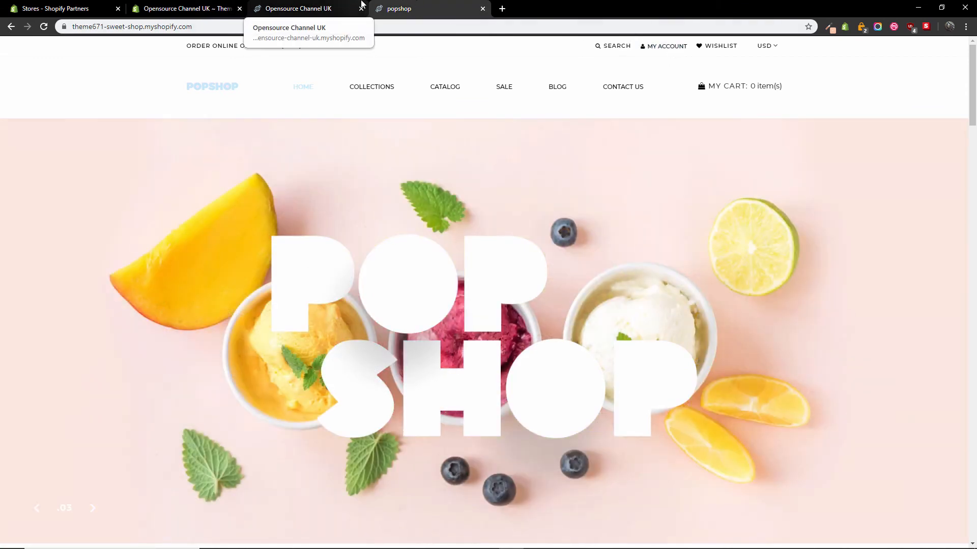
Scroll the Popshop homepage past the donut banner to the truffles and best sellers
left_click(305, 8)
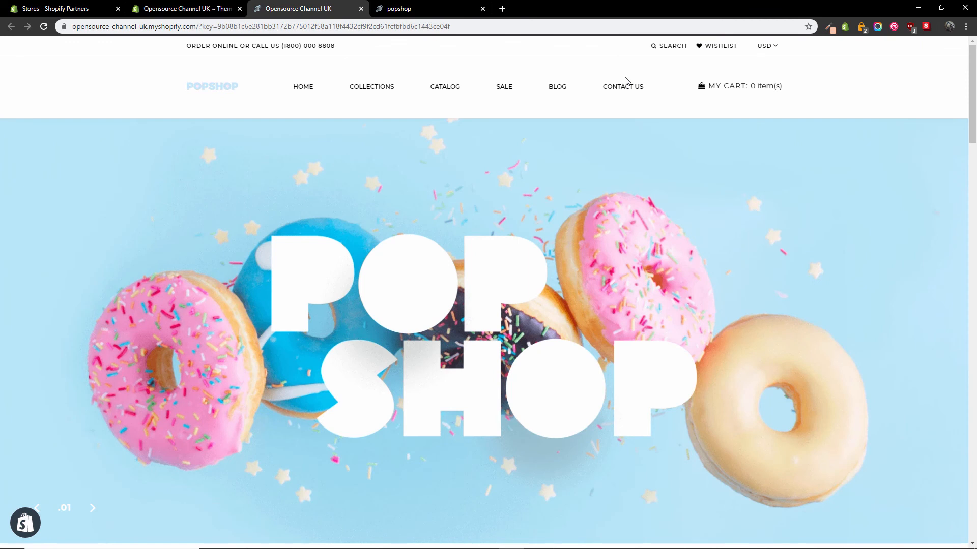
mouse_move(371, 86)
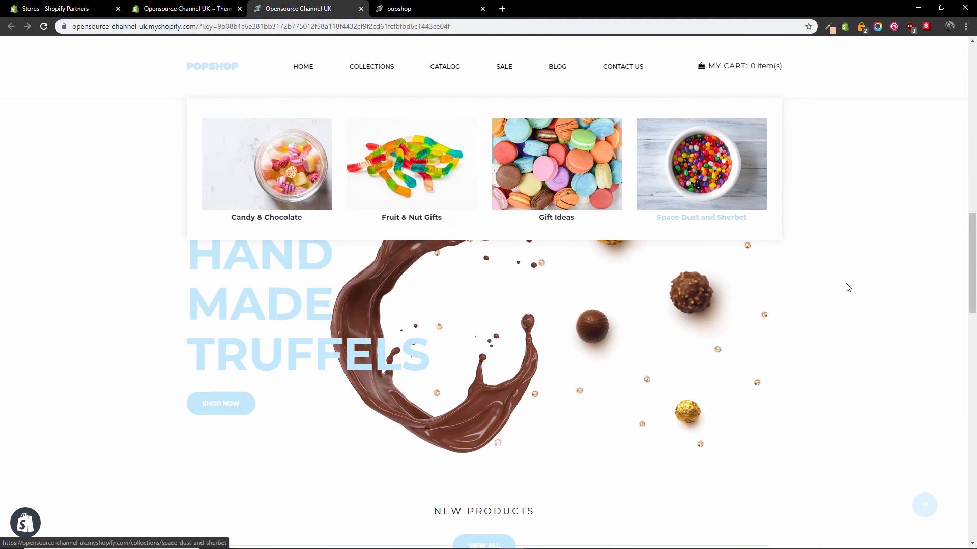
scroll("down", 3)
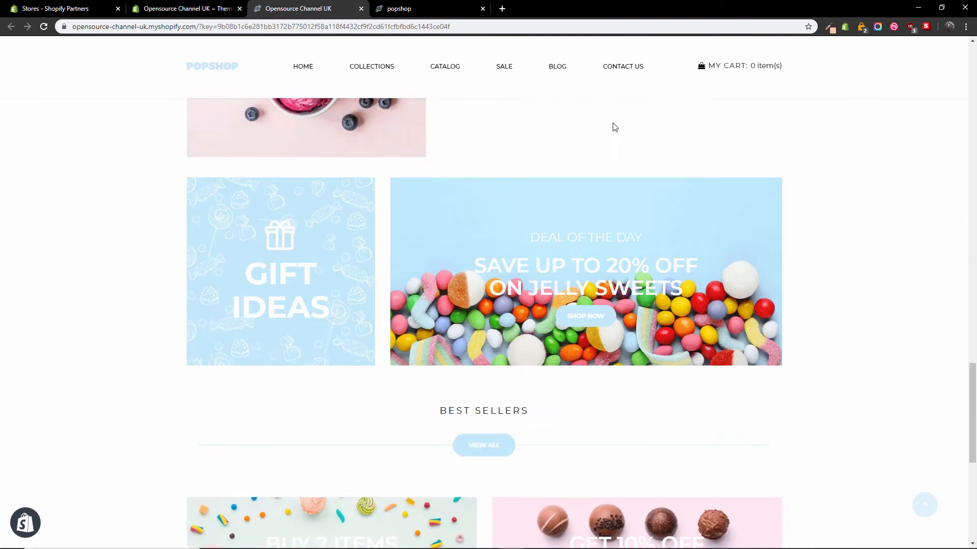